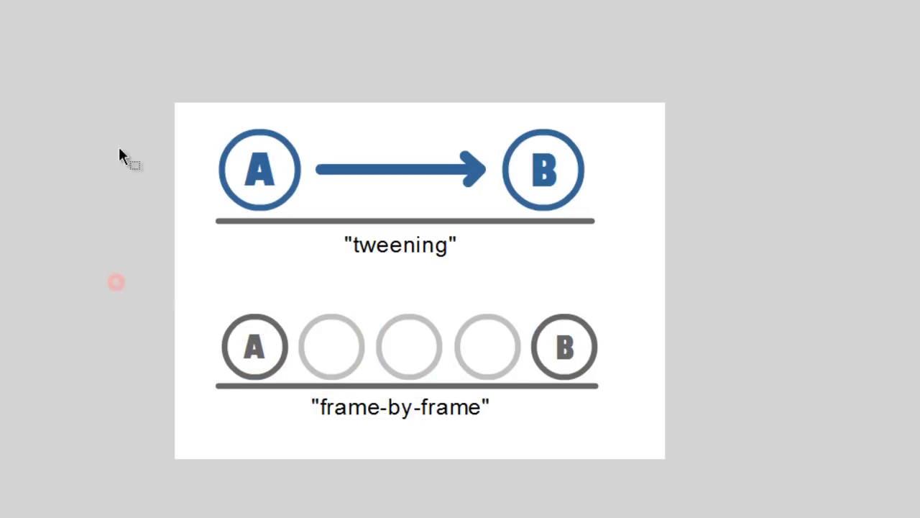
mouse_move(644, 463)
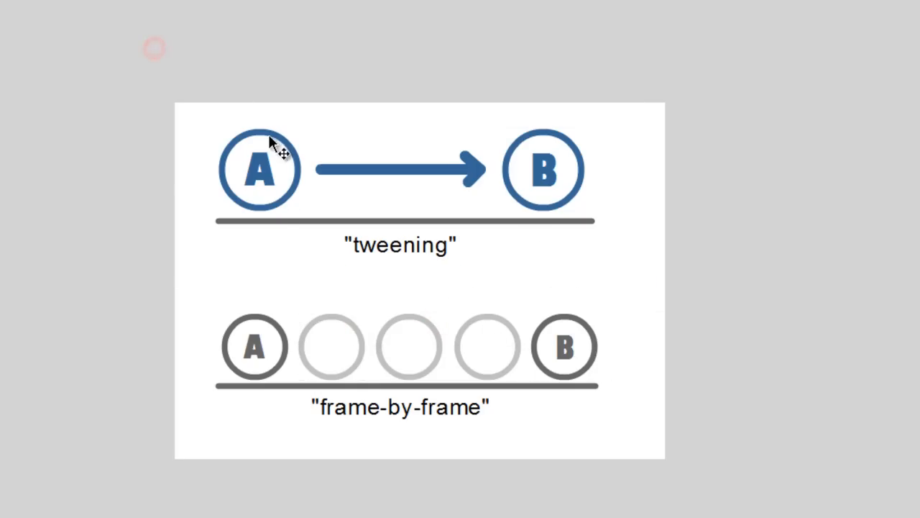
Check the ball's ghosted in-between frames, hide them again and clear the selection.
left_click(261, 169)
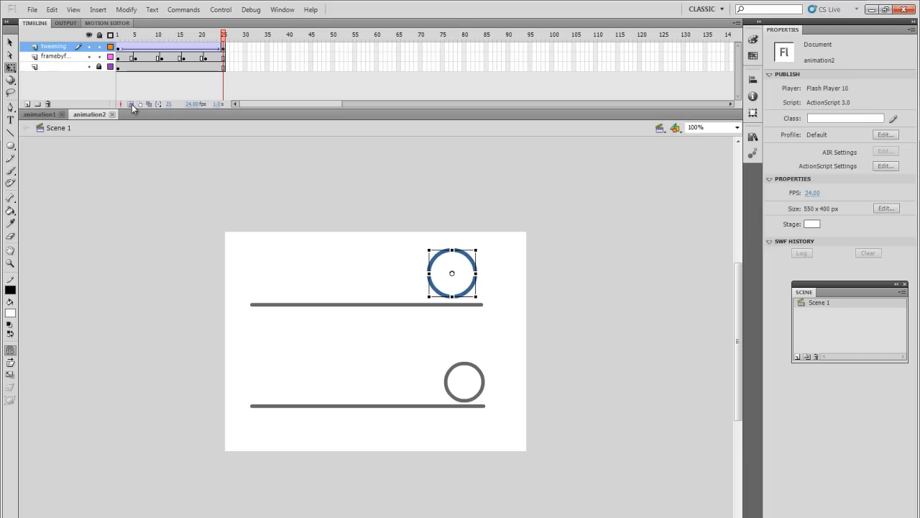
left_click(132, 104)
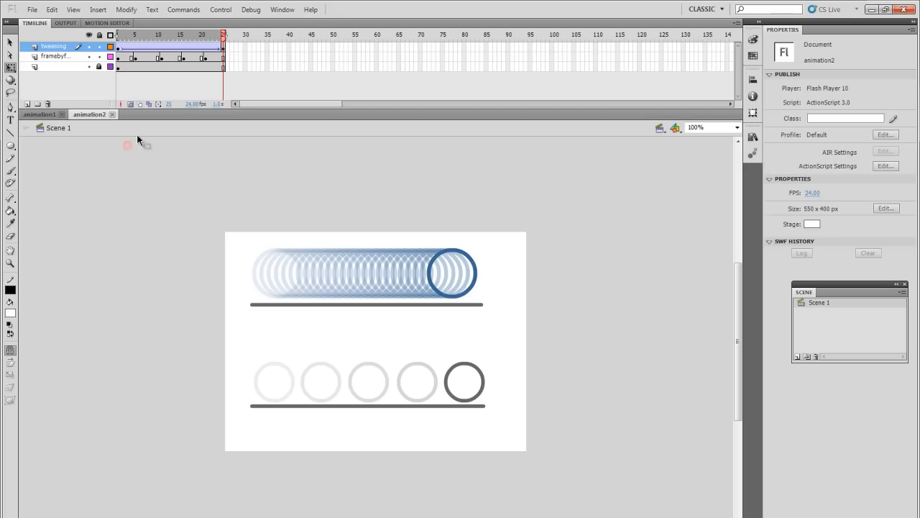
left_click(118, 34)
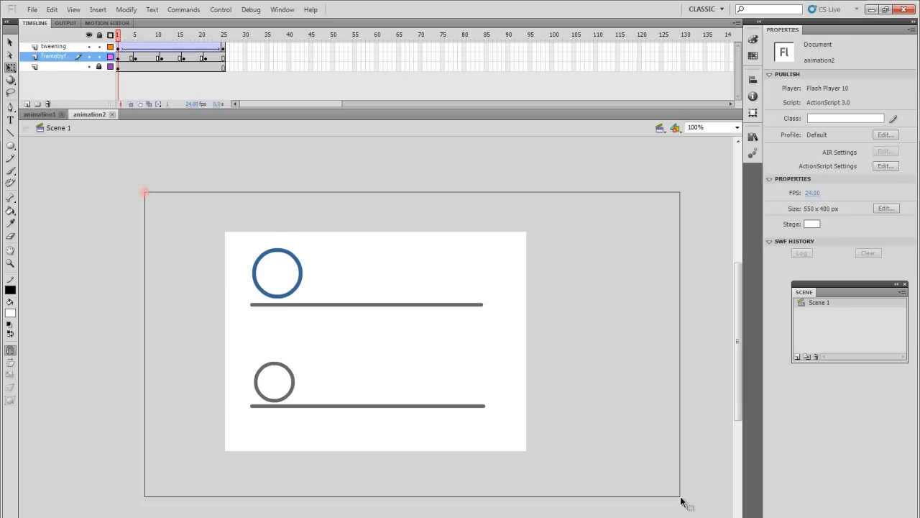
left_click(53, 46)
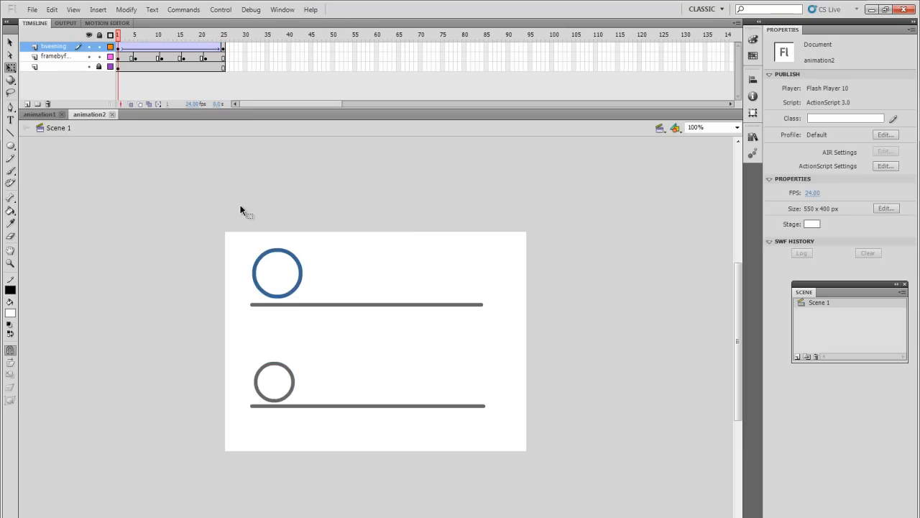
mouse_move(586, 351)
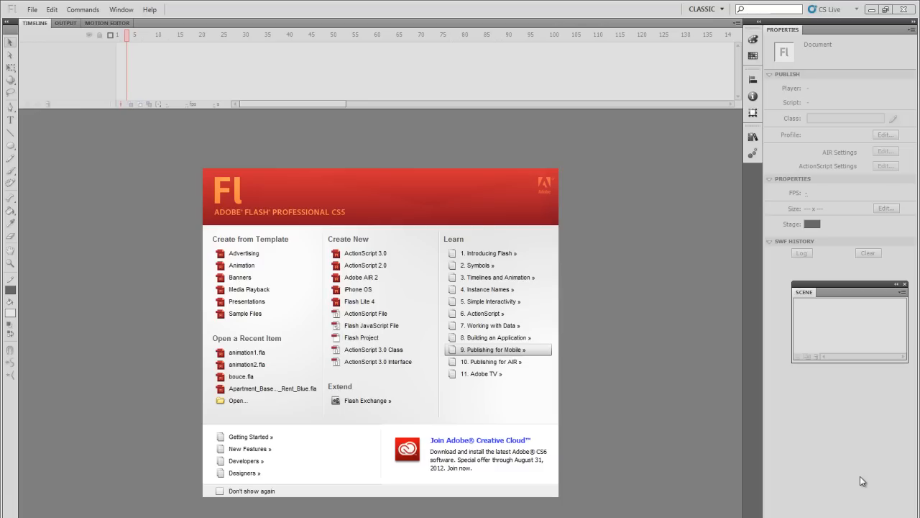
mouse_move(373, 349)
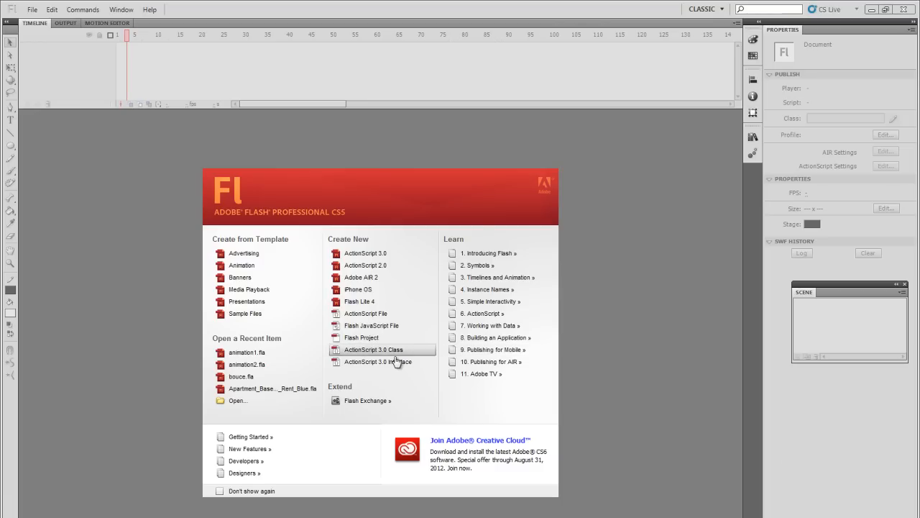
mouse_move(365, 253)
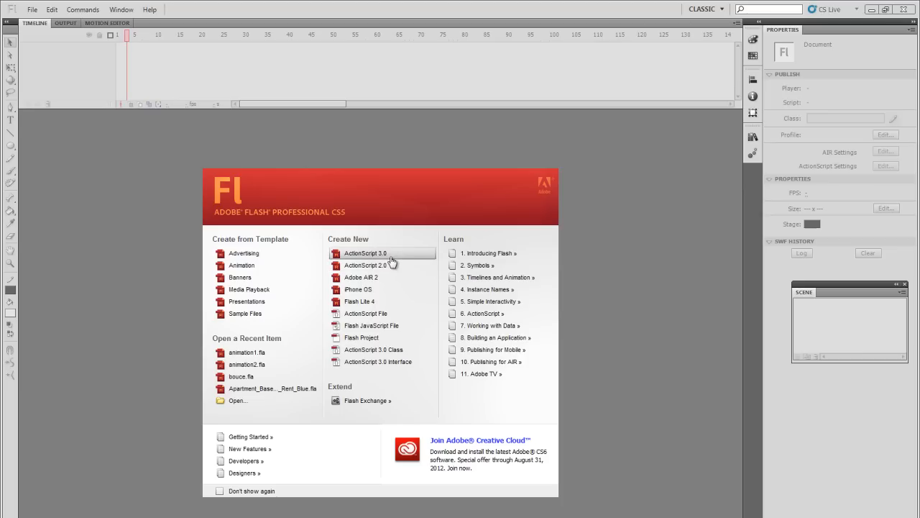
mouse_move(368, 260)
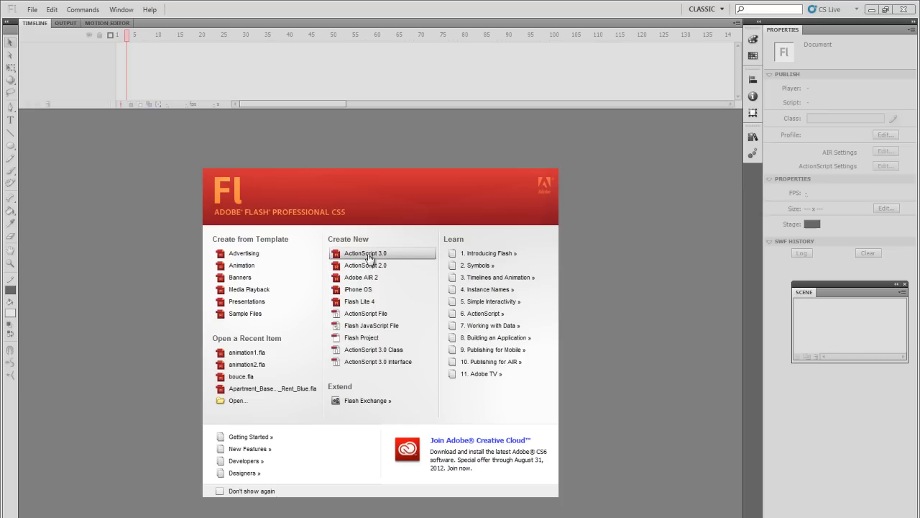
Start a new blank ActionScript 3.0 document from the Welcome Screen.
left_click(365, 253)
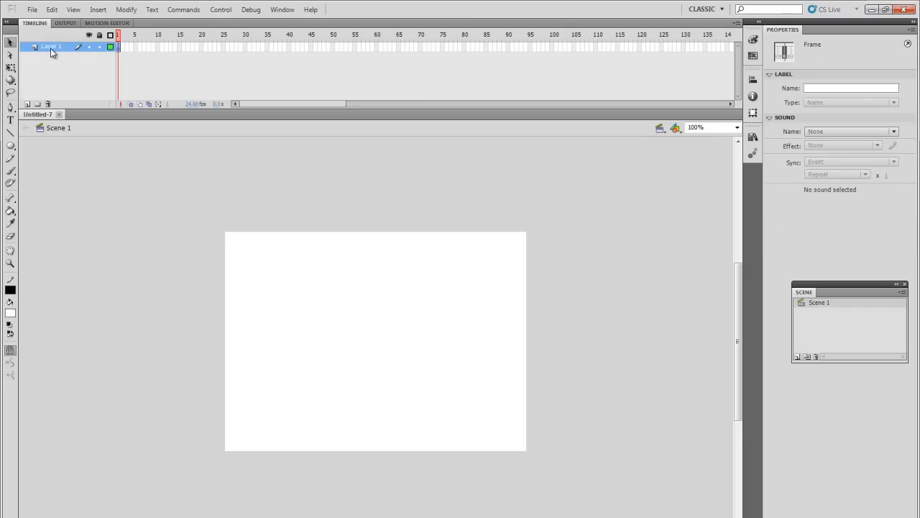
Name the layers Ball and Background, draw a horizontal floor line, and extend both to frame 15.
double_click(51, 46)
type("Ball")
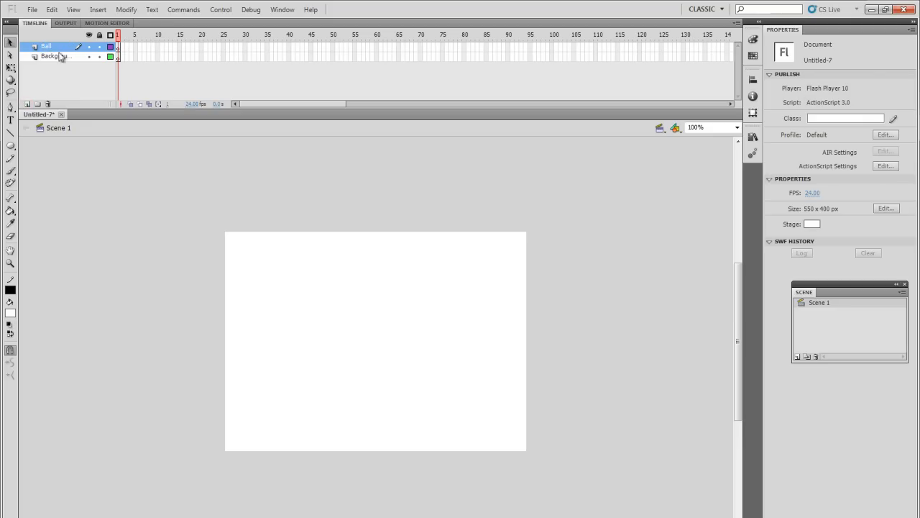
left_click(52, 57)
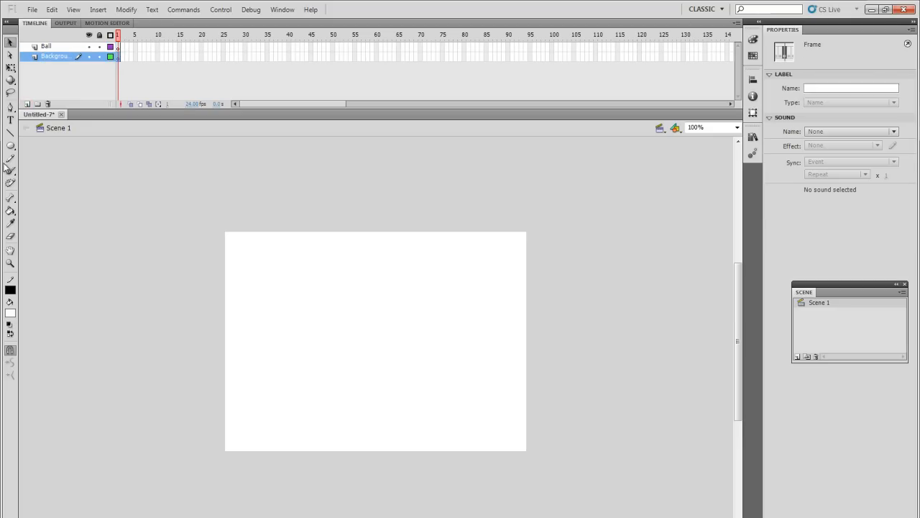
left_click(10, 132)
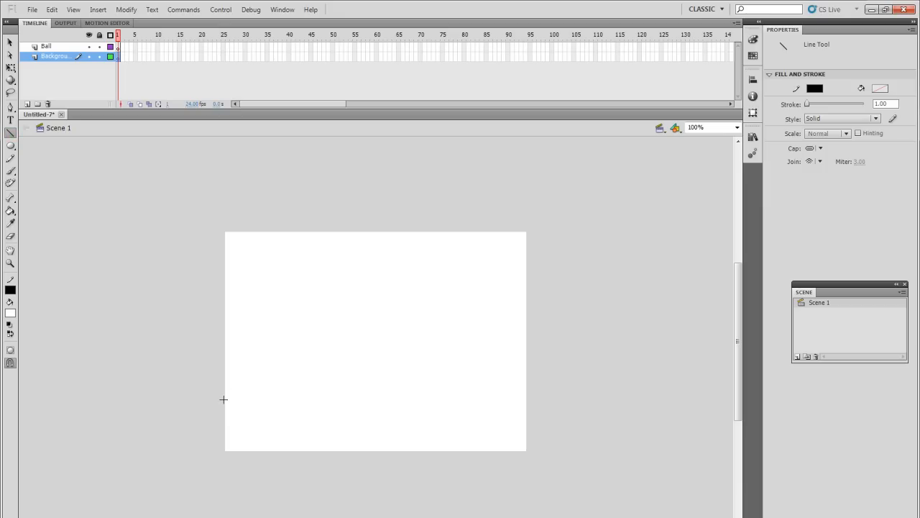
left_click_drag(224, 399, 526, 398)
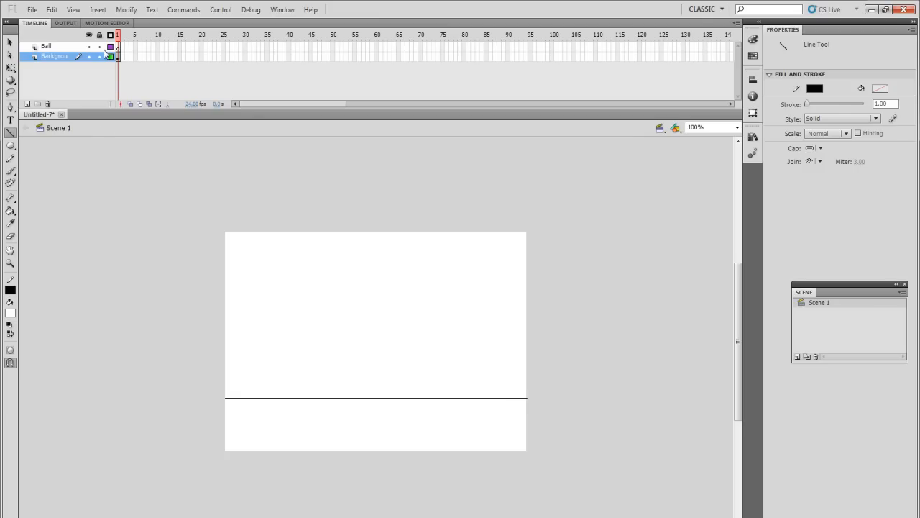
mouse_move(204, 50)
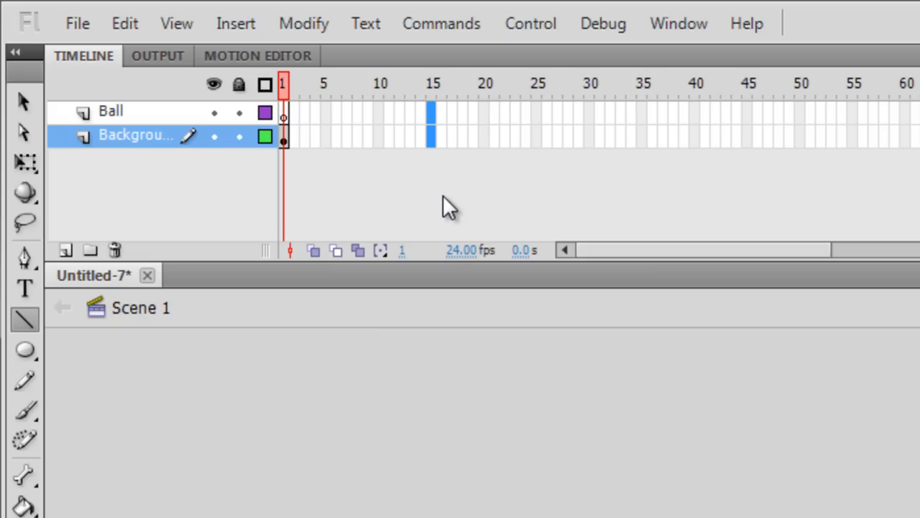
left_click(431, 82)
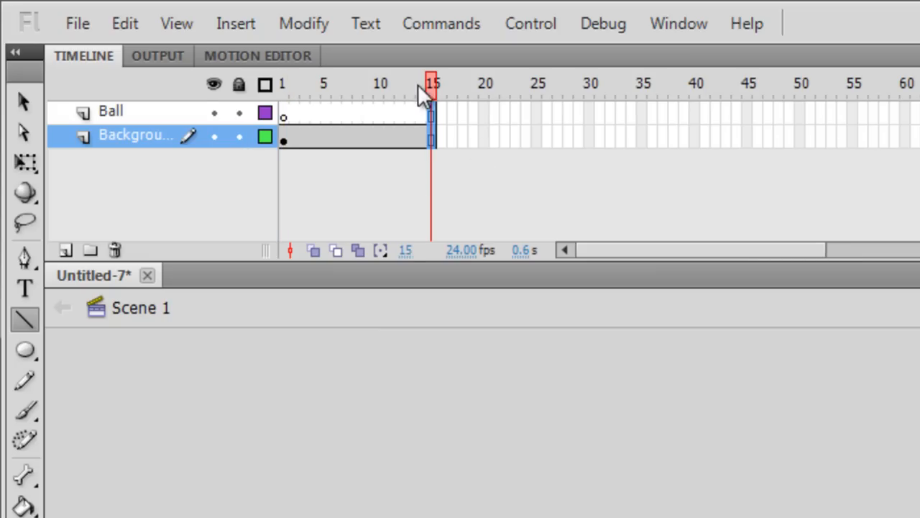
mouse_move(463, 258)
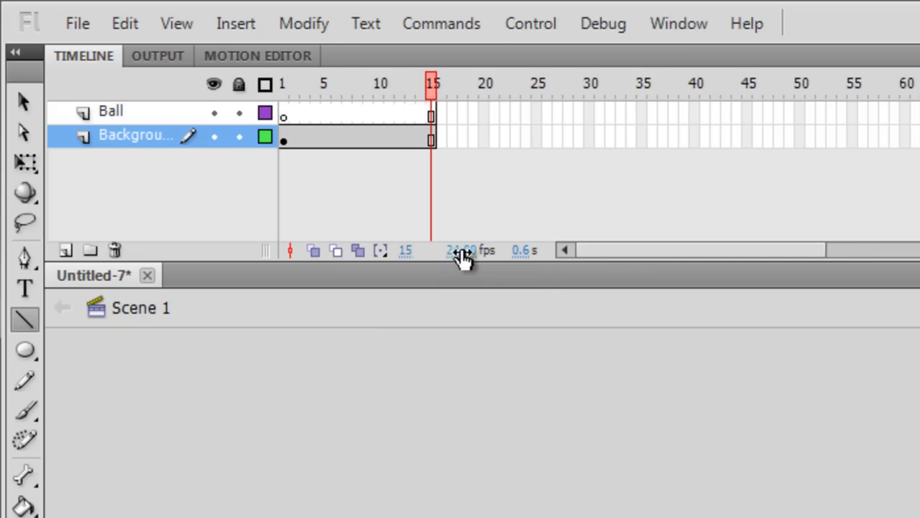
mouse_move(461, 250)
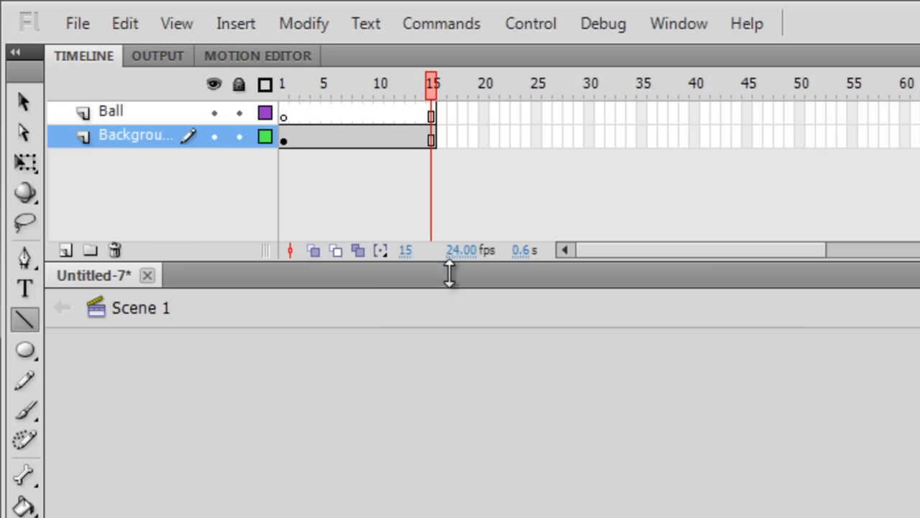
mouse_move(463, 251)
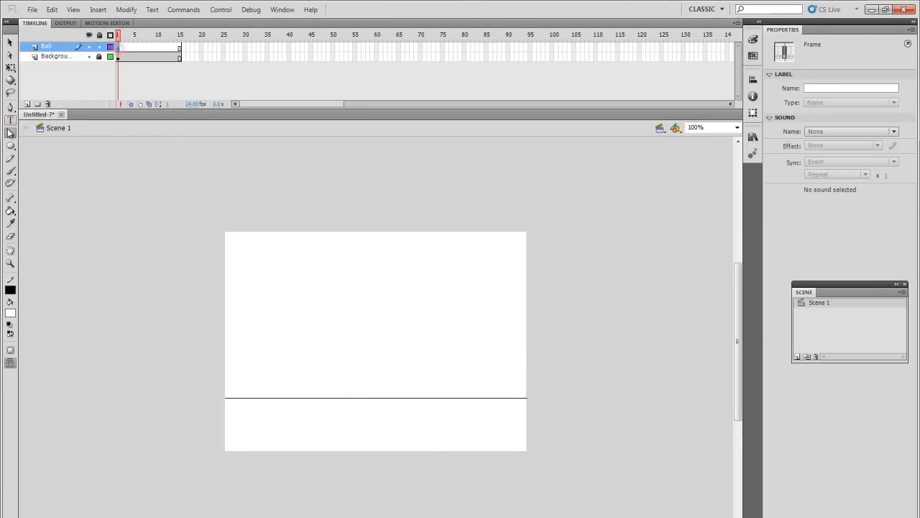
mouse_move(12, 147)
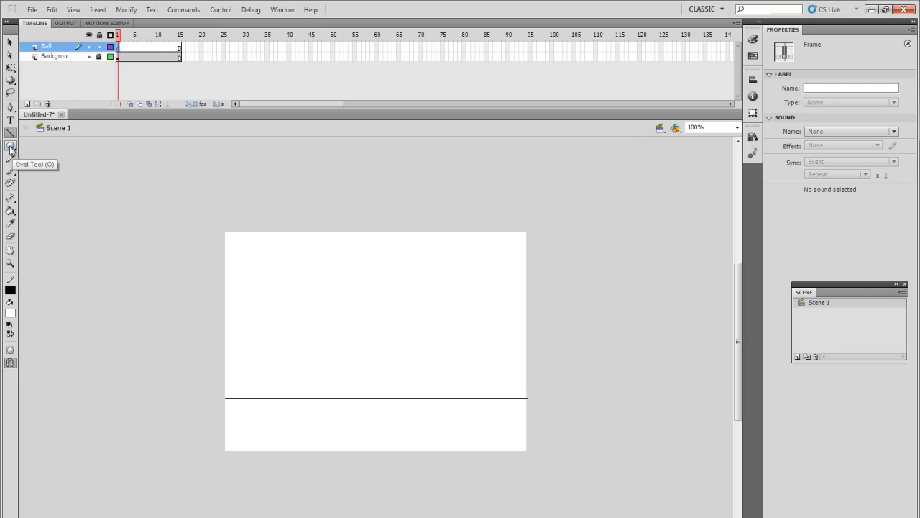
Draw a round circle on the Ball layer above the floor line and select it whole.
left_click(10, 147)
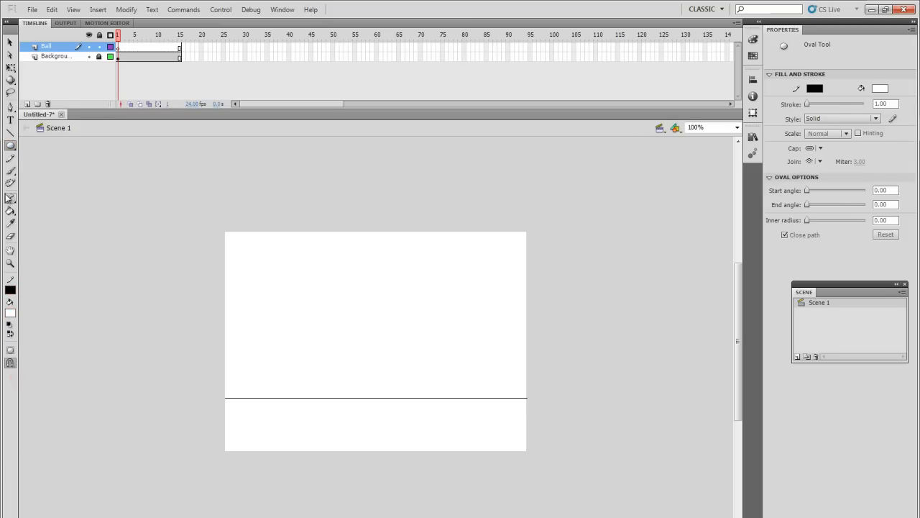
mouse_move(348, 264)
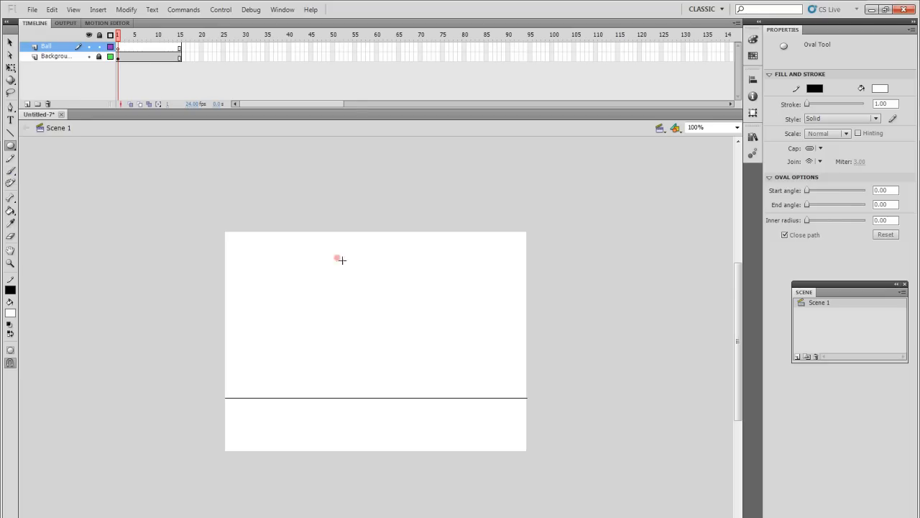
left_click_drag(336, 257, 394, 308)
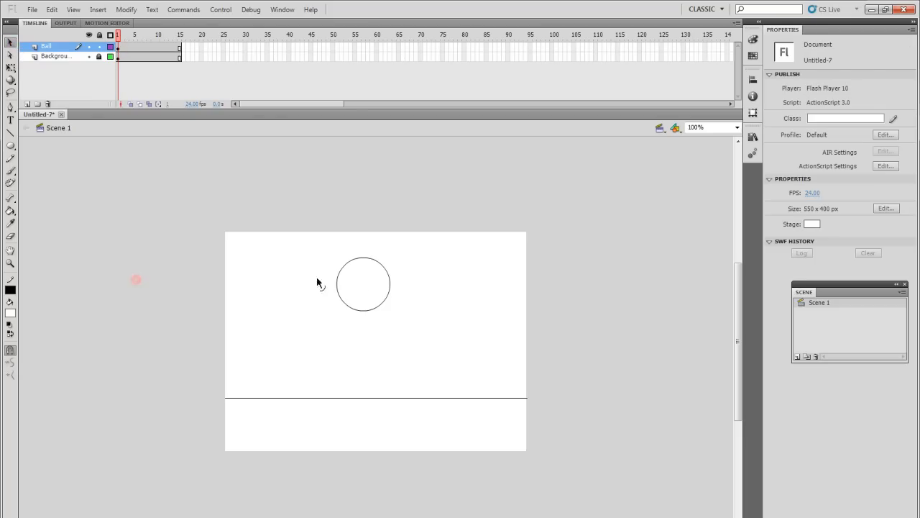
left_click(362, 284)
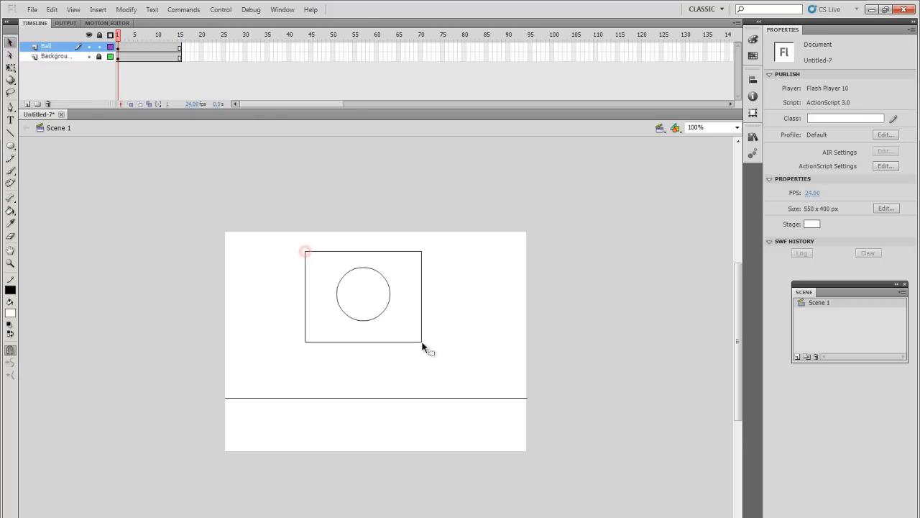
left_click(362, 295)
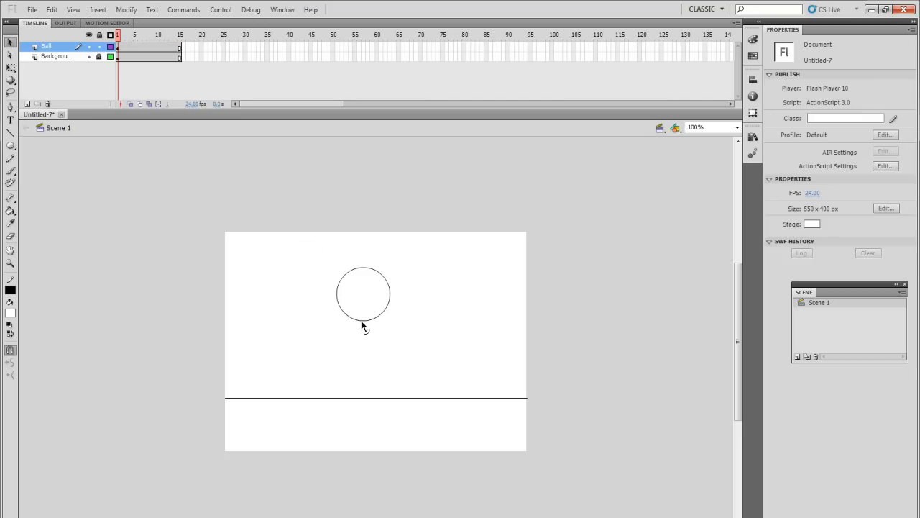
Pull the circle's bottom into a teardrop, then reselect the shape for symbol conversion.
left_click_drag(362, 325, 380, 343)
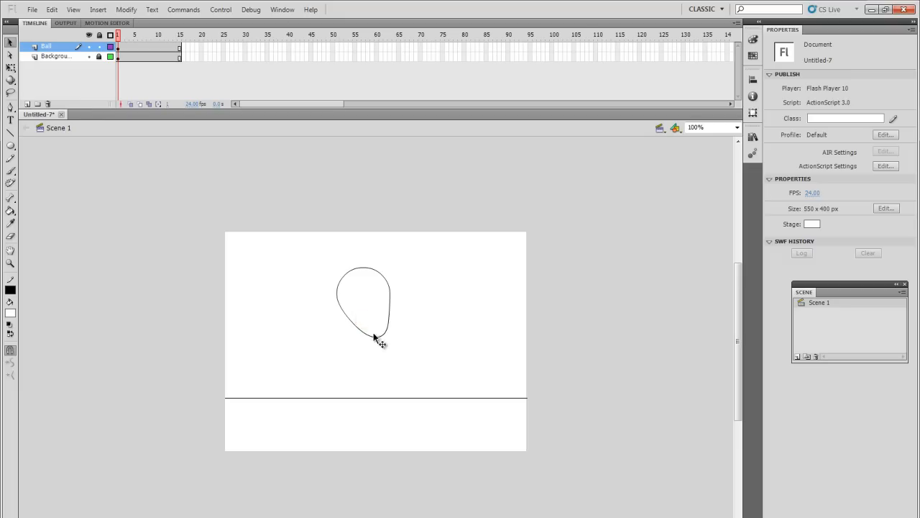
left_click(331, 295)
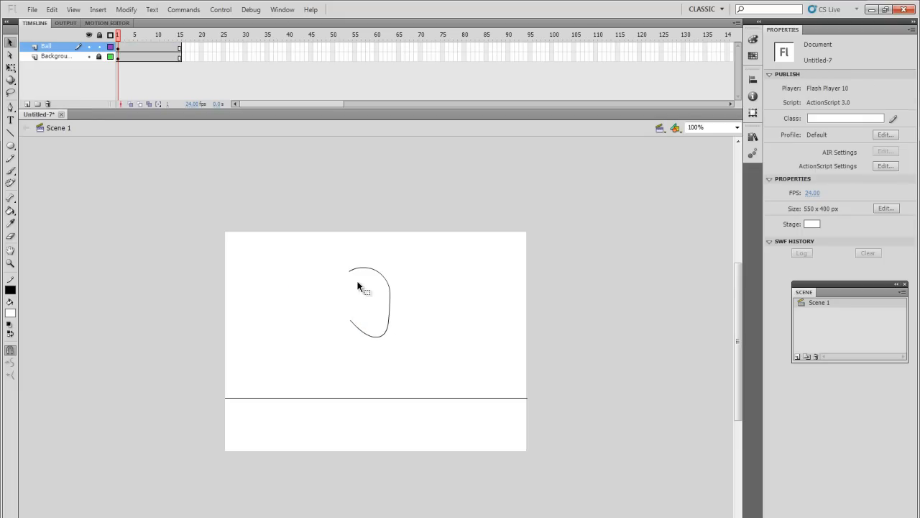
left_click(362, 302)
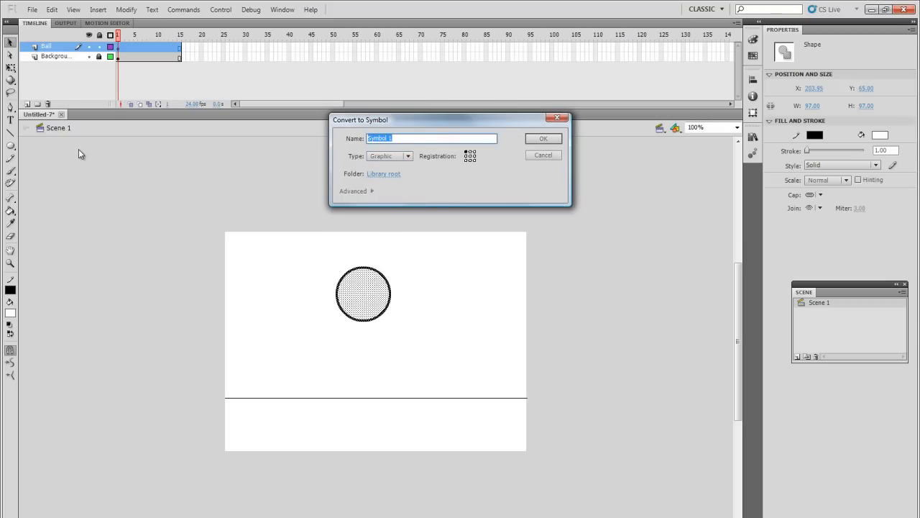
Convert the circle into a Graphic symbol named 'Ball' and select the instance on the stage.
type("Ball")
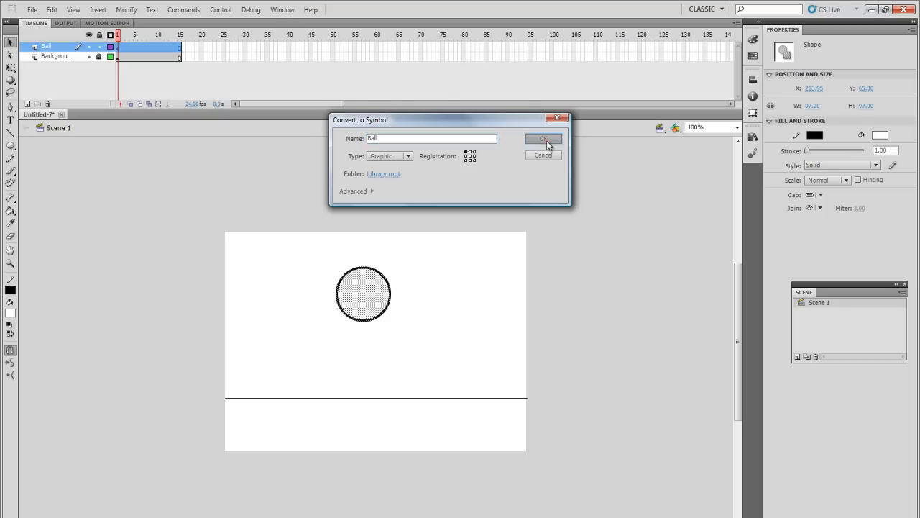
left_click(544, 138)
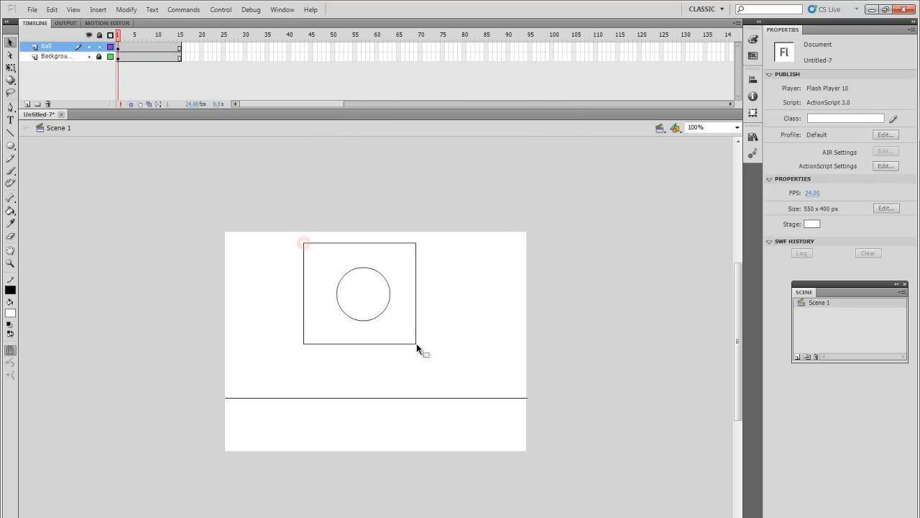
left_click(362, 293)
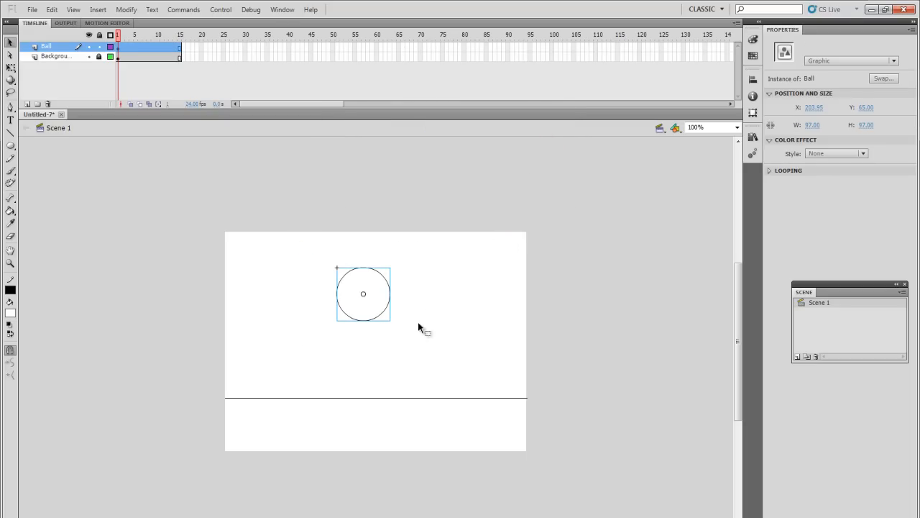
left_click_drag(362, 293, 376, 293)
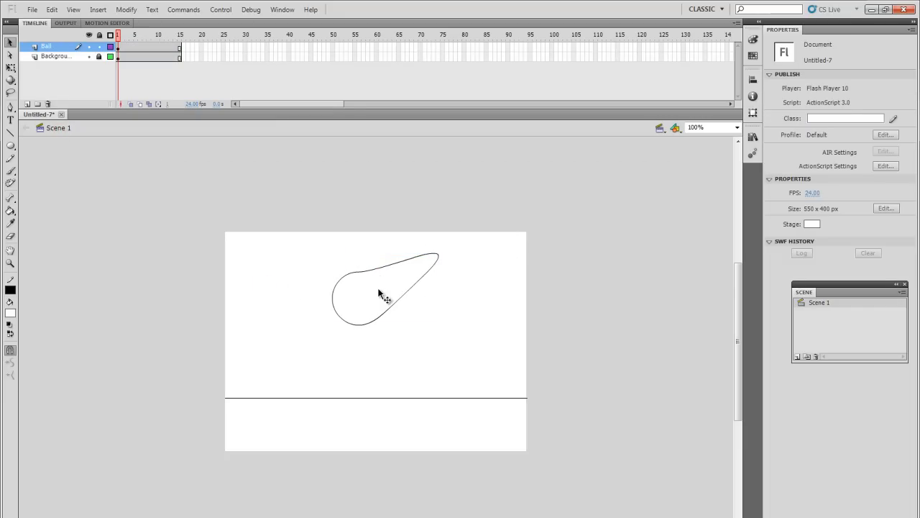
left_click(386, 288)
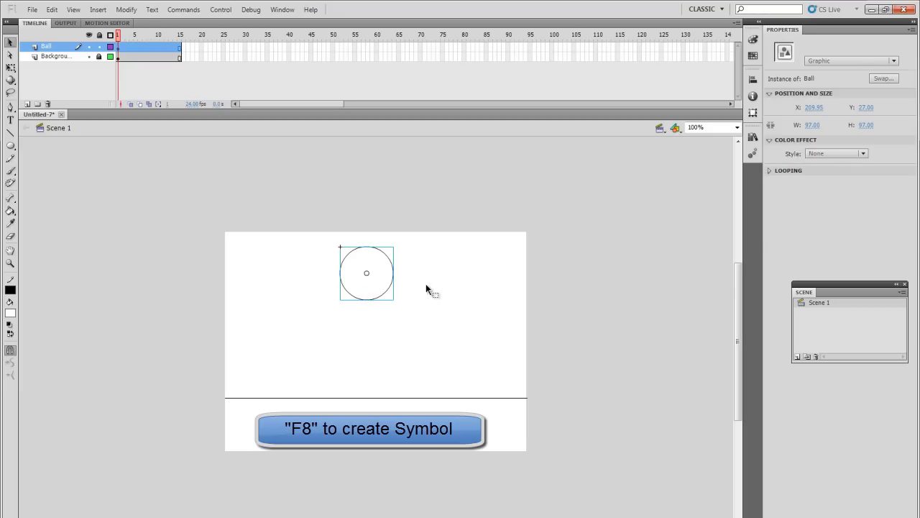
mouse_move(391, 297)
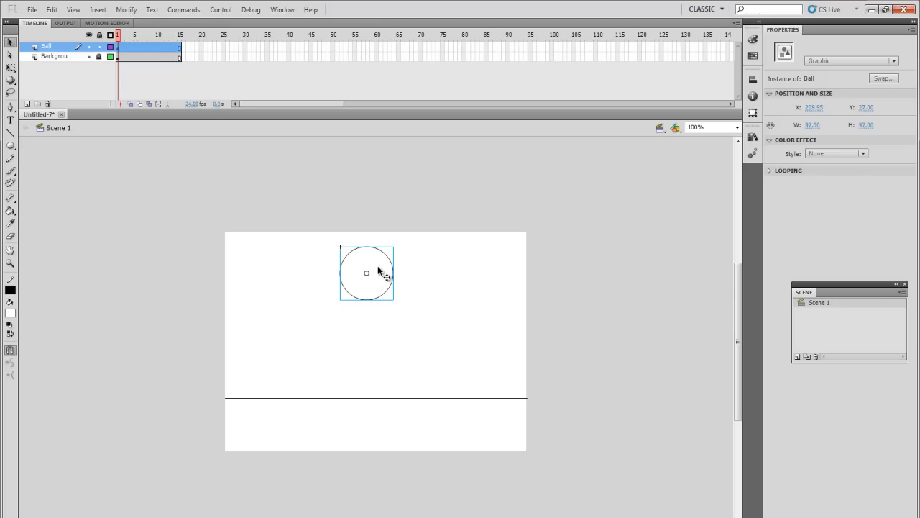
mouse_move(391, 273)
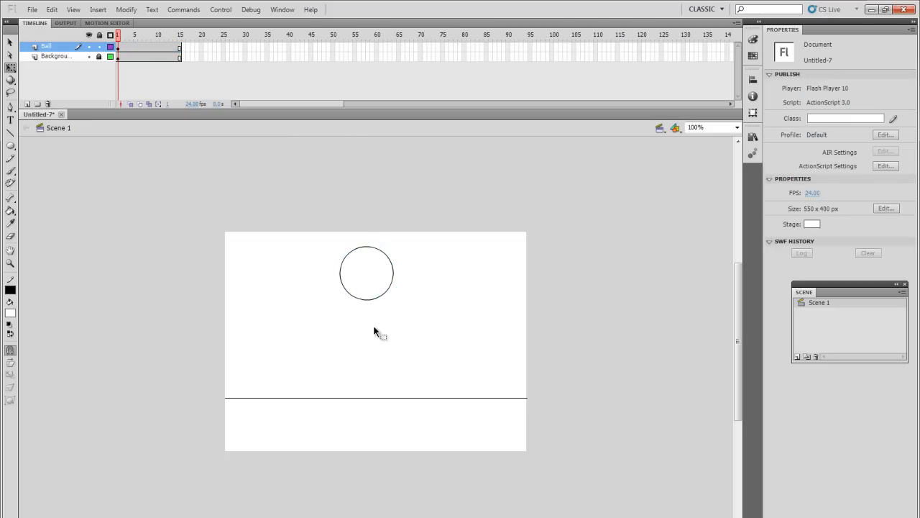
Select the Ball instance in free transform mode to move its pivot to the bottom edge.
left_click(367, 272)
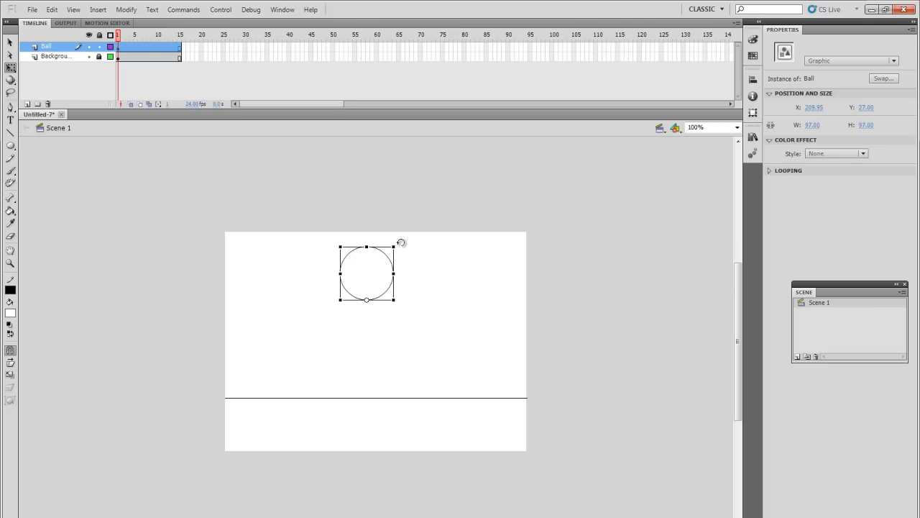
mouse_move(459, 265)
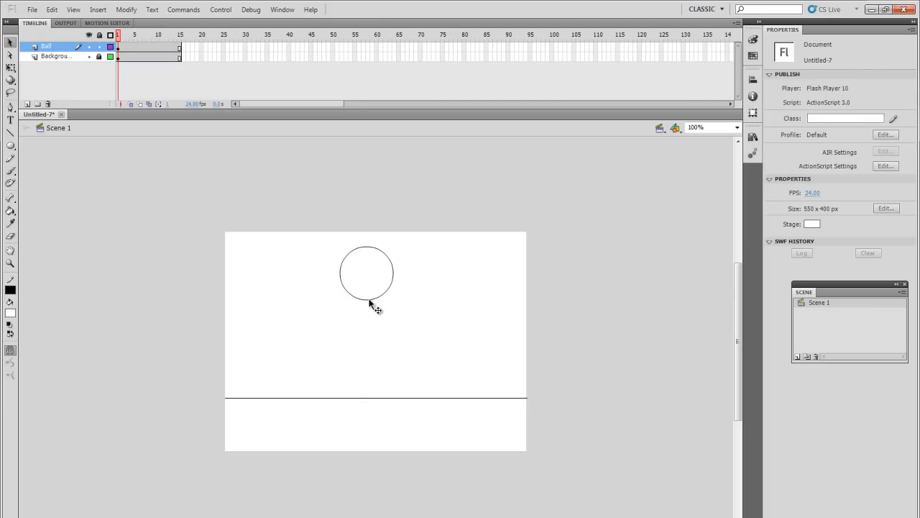
left_click(367, 273)
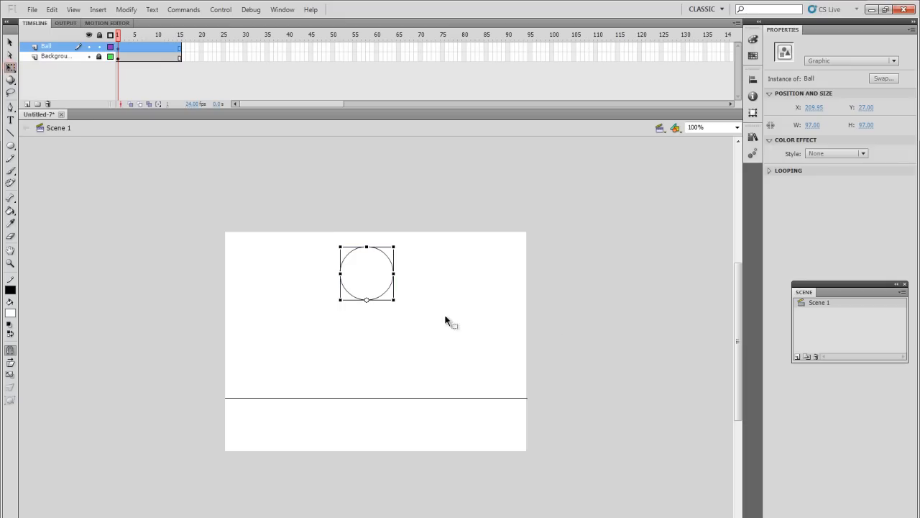
mouse_move(370, 305)
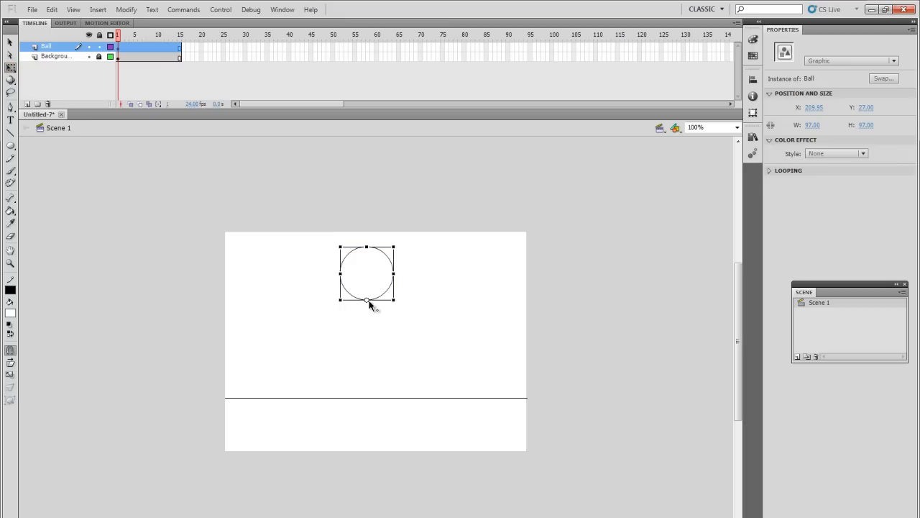
mouse_move(362, 301)
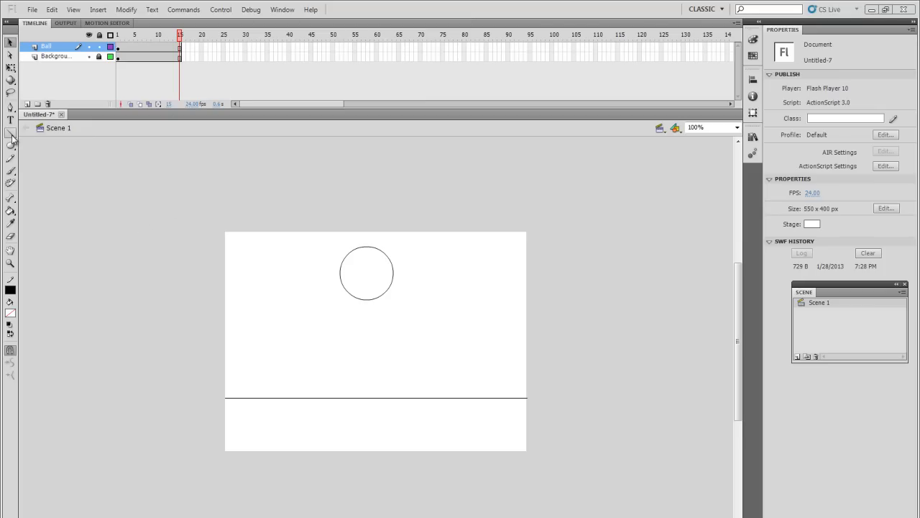
left_click(10, 132)
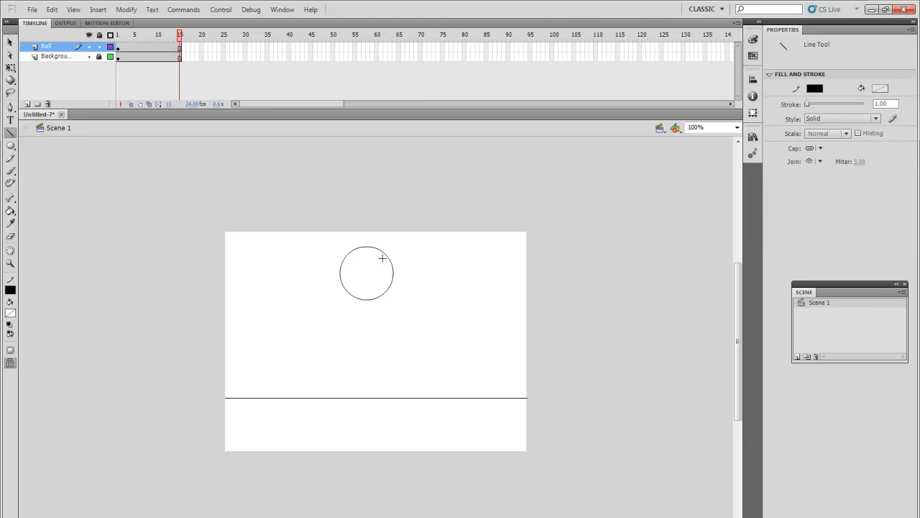
mouse_move(192, 290)
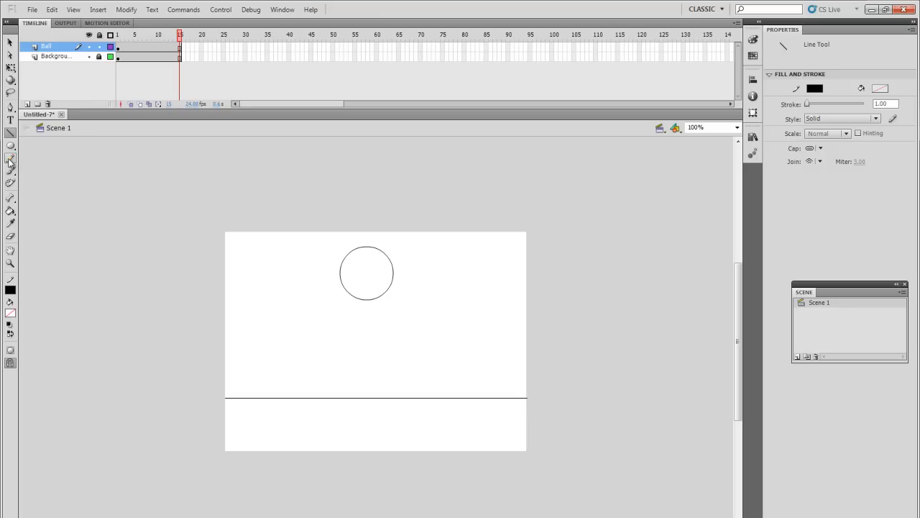
Draw two reference circles and a wide flat ellipse on the pasteboard left of the stage.
left_click(11, 146)
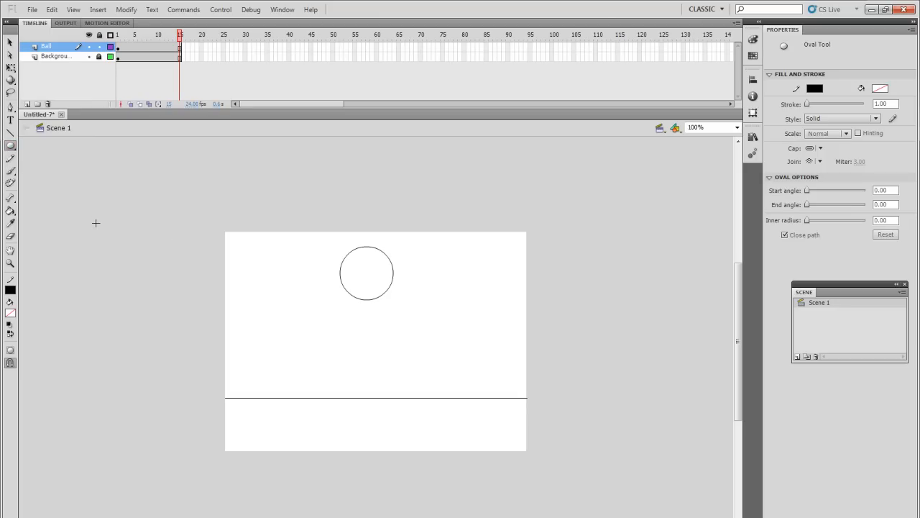
left_click_drag(95, 222, 132, 253)
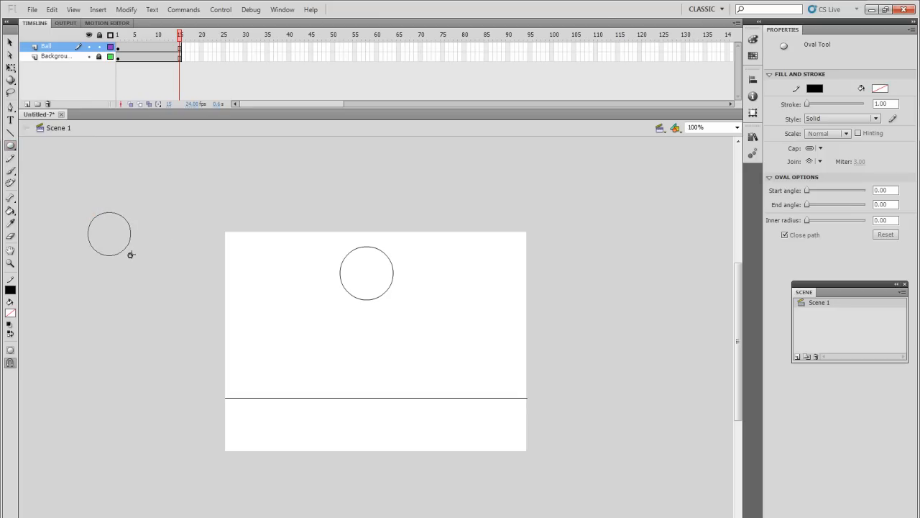
mouse_move(89, 325)
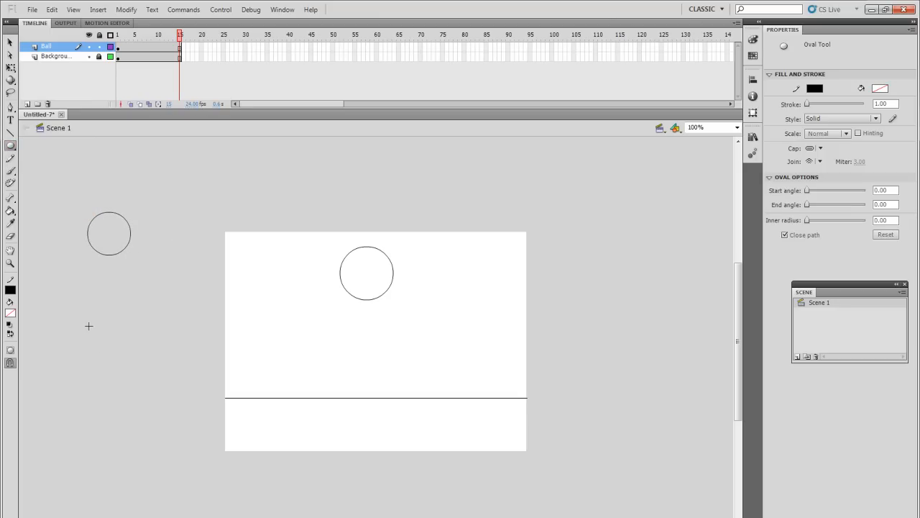
left_click_drag(89, 327, 130, 371)
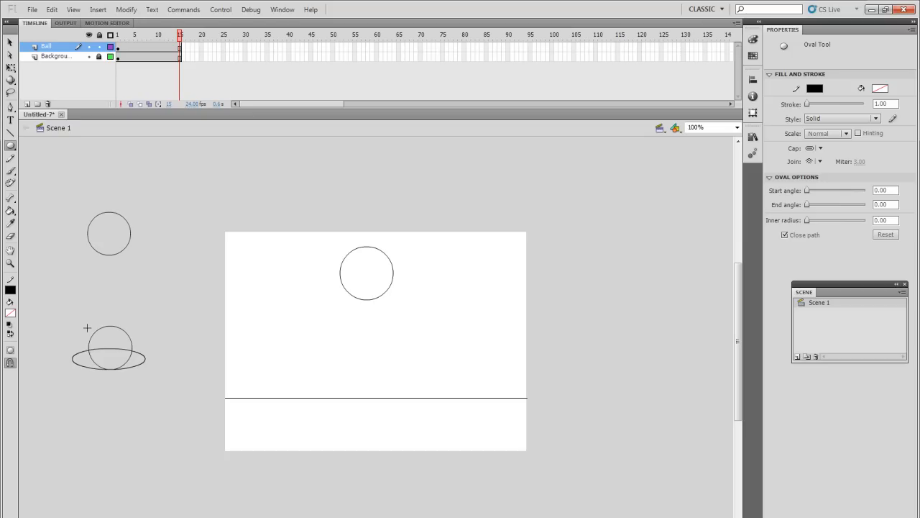
left_click_drag(87, 328, 130, 368)
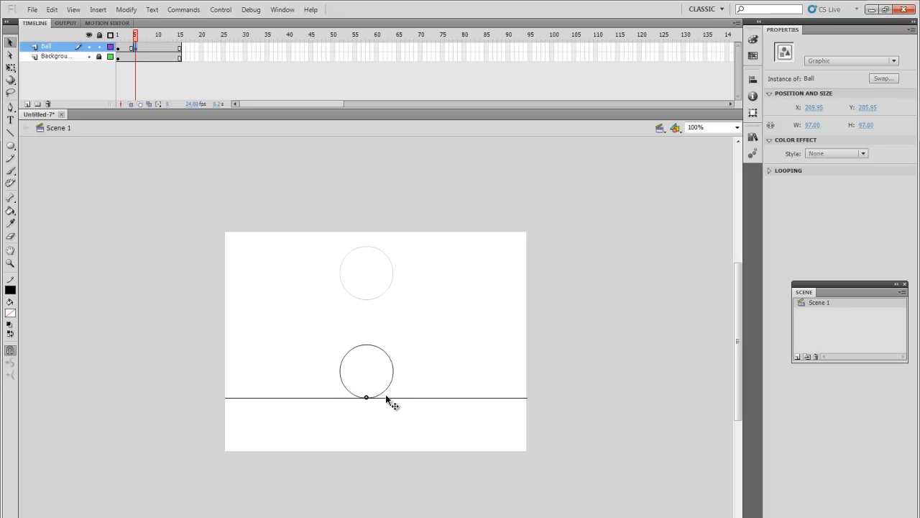
On the impact keyframe, squash the Ball on the floor line into a wide flat ellipse.
left_click(365, 370)
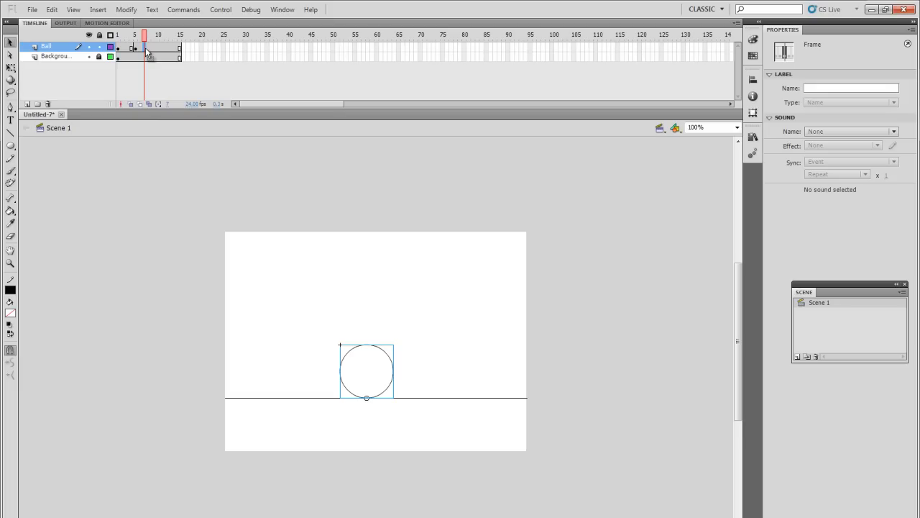
mouse_move(366, 265)
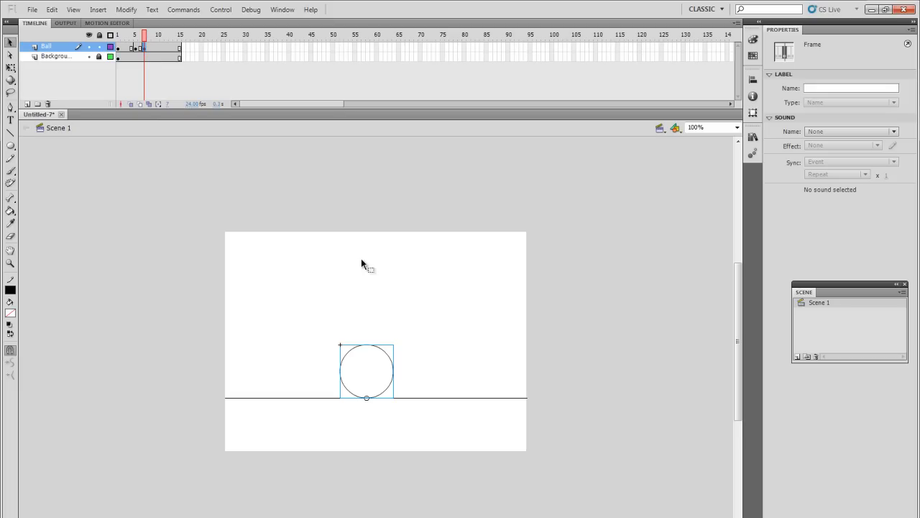
left_click(365, 371)
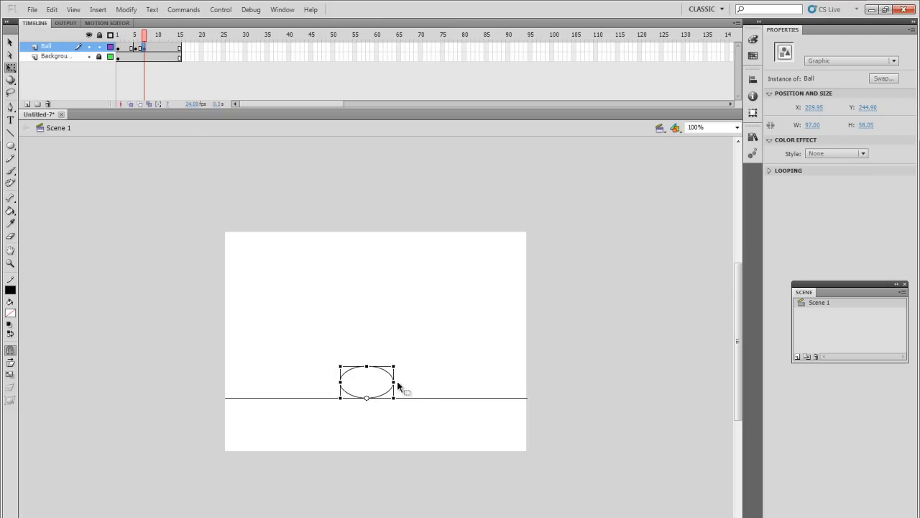
left_click_drag(394, 381, 401, 381)
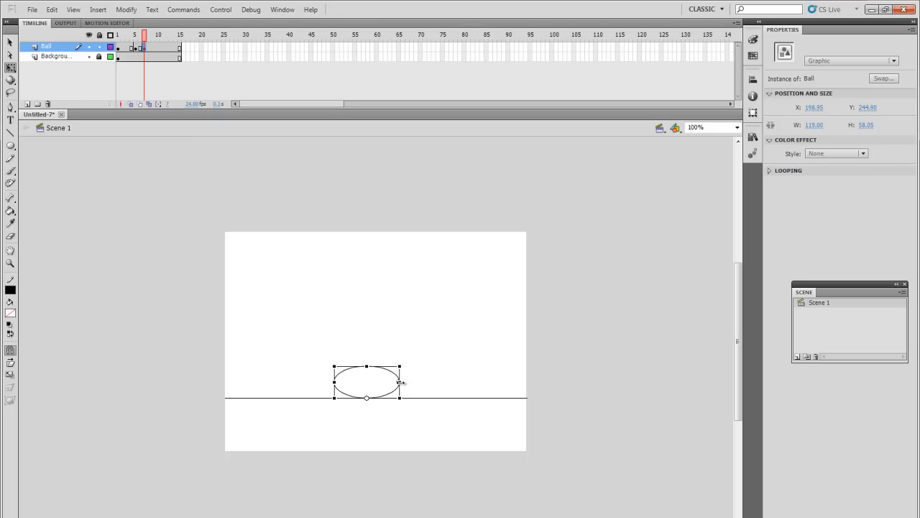
mouse_move(387, 367)
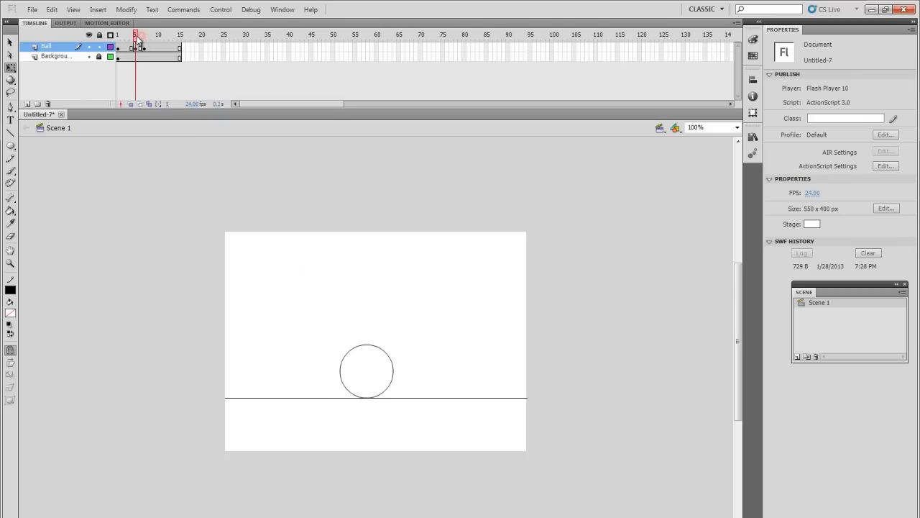
left_click(144, 35)
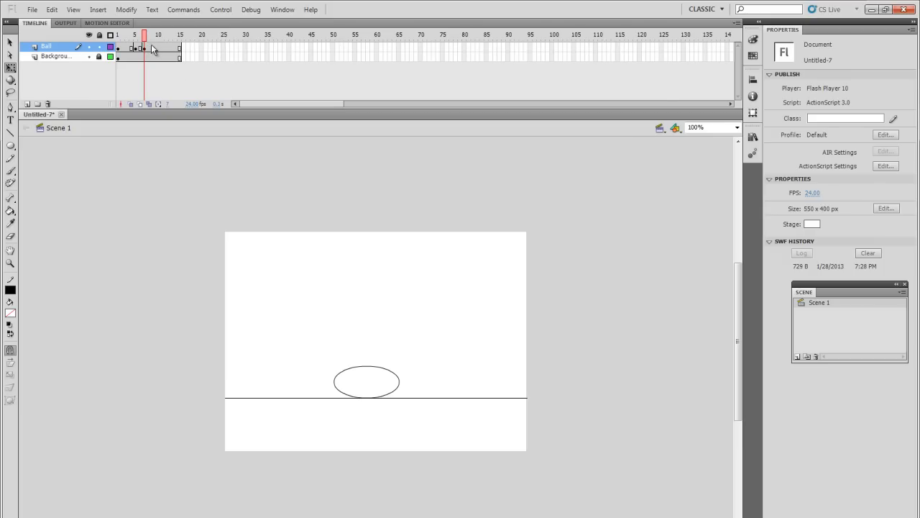
mouse_move(181, 106)
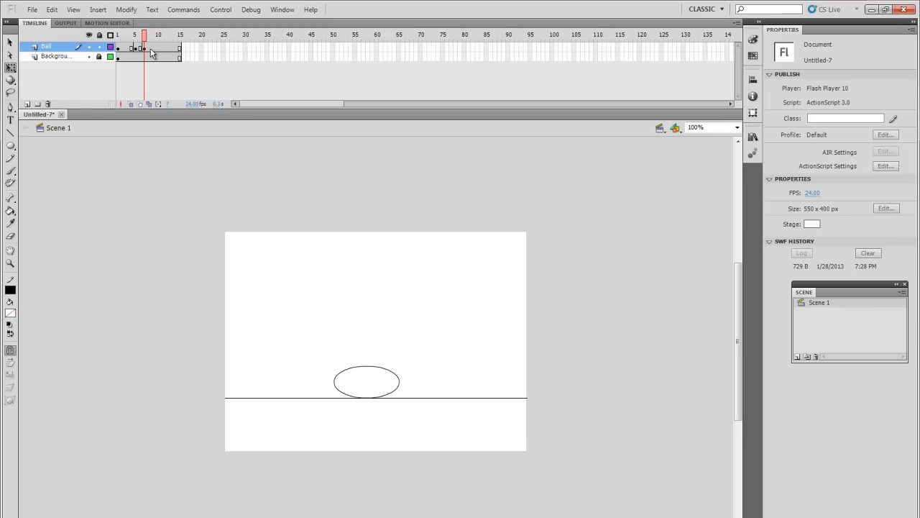
Set the keyframes around the impact so the ball touches the floor before the squash.
left_click(143, 52)
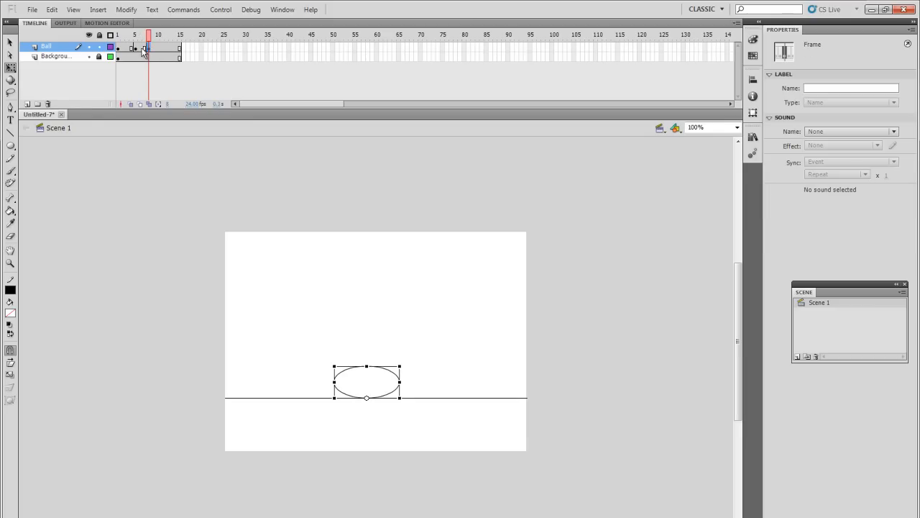
left_click(141, 46)
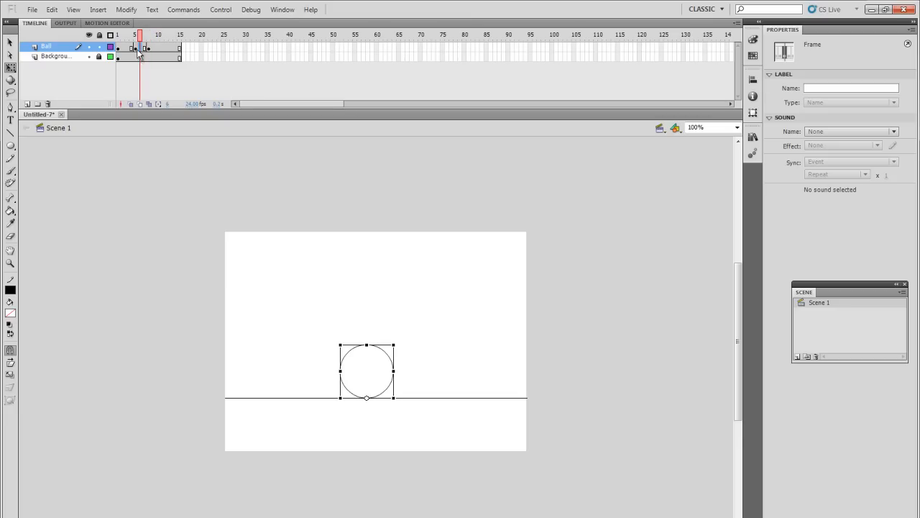
mouse_move(144, 56)
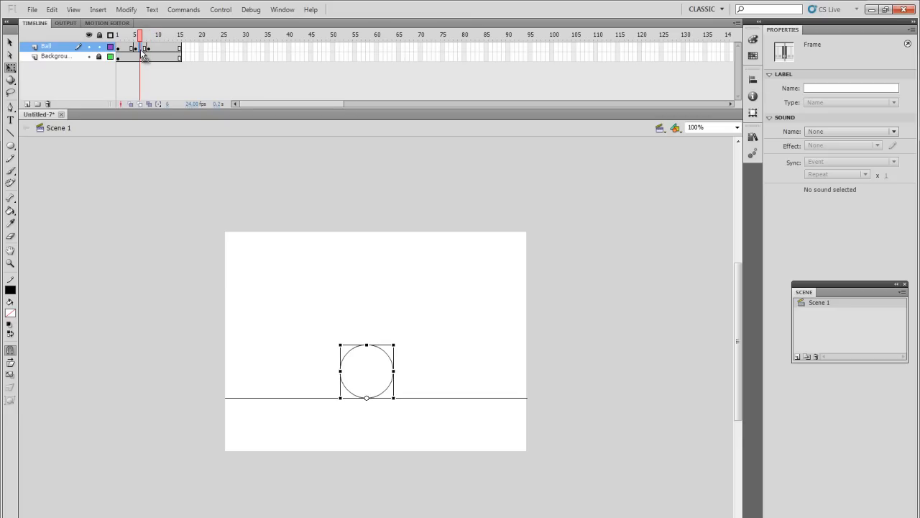
mouse_move(122, 60)
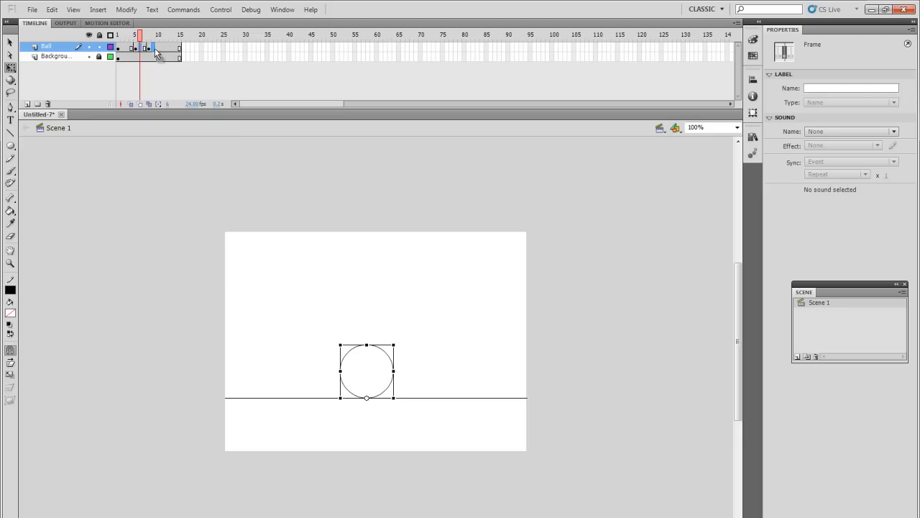
left_click(158, 34)
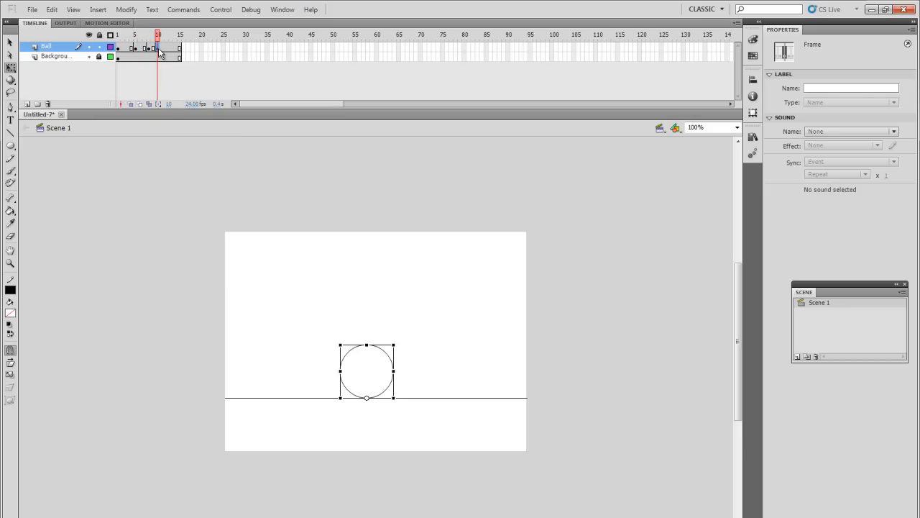
left_click(135, 34)
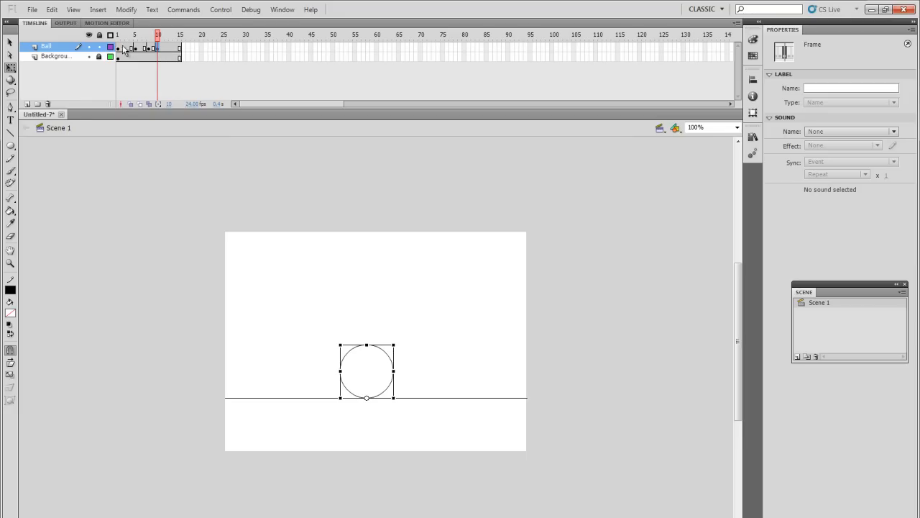
left_click(127, 35)
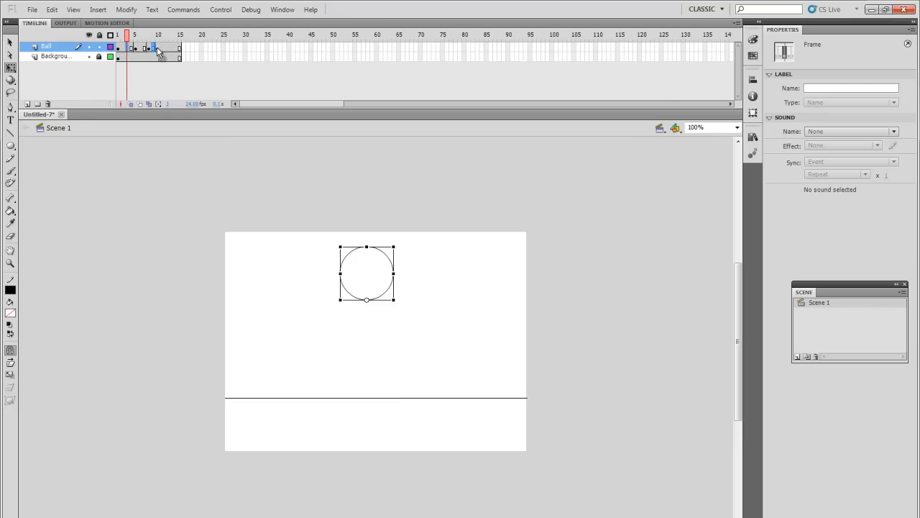
Step through to the last frame, confirming the ball returns to its top starting position.
left_click(169, 35)
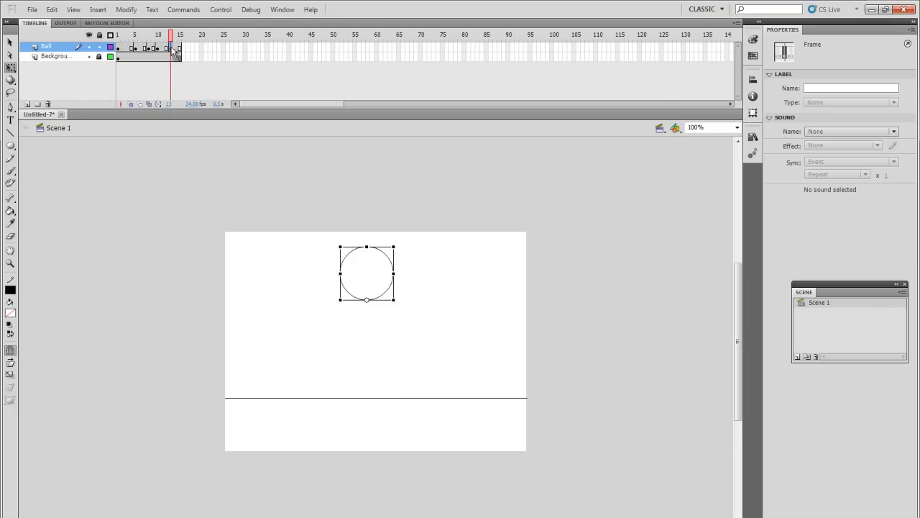
left_click_drag(169, 35, 128, 34)
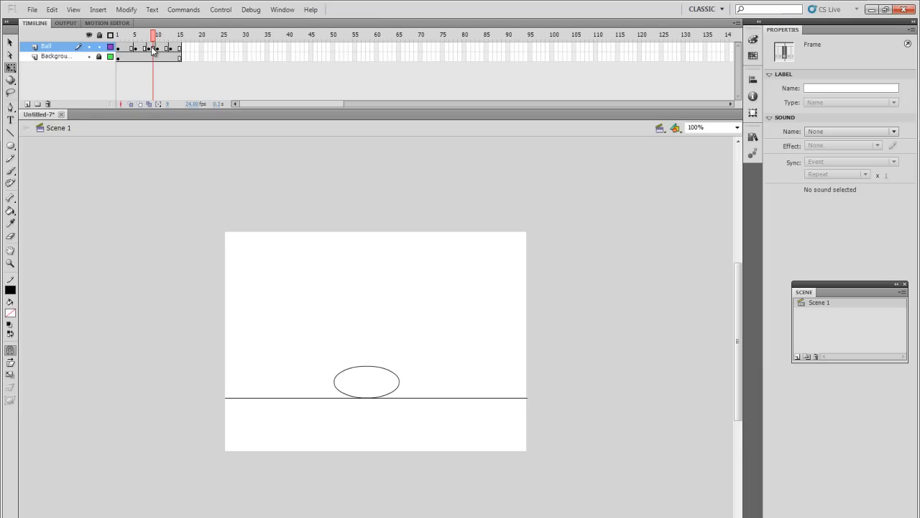
left_click(161, 35)
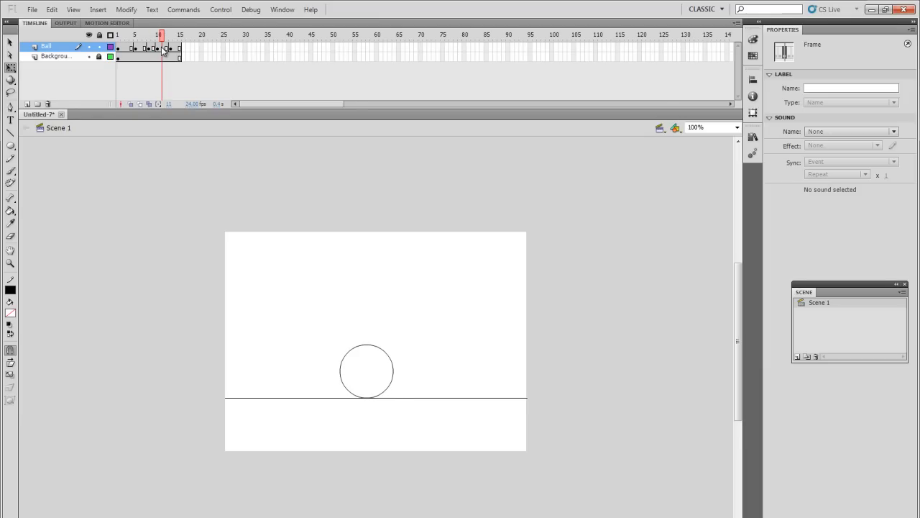
left_click(181, 34)
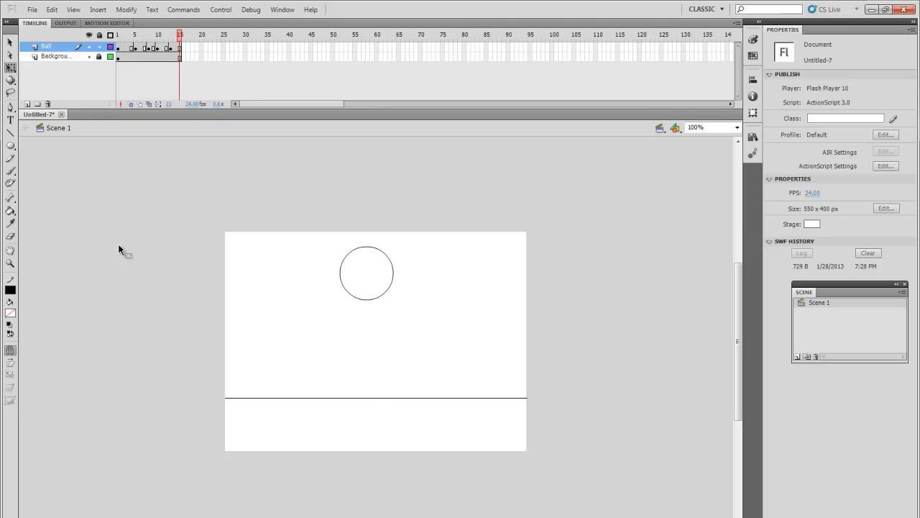
mouse_move(146, 241)
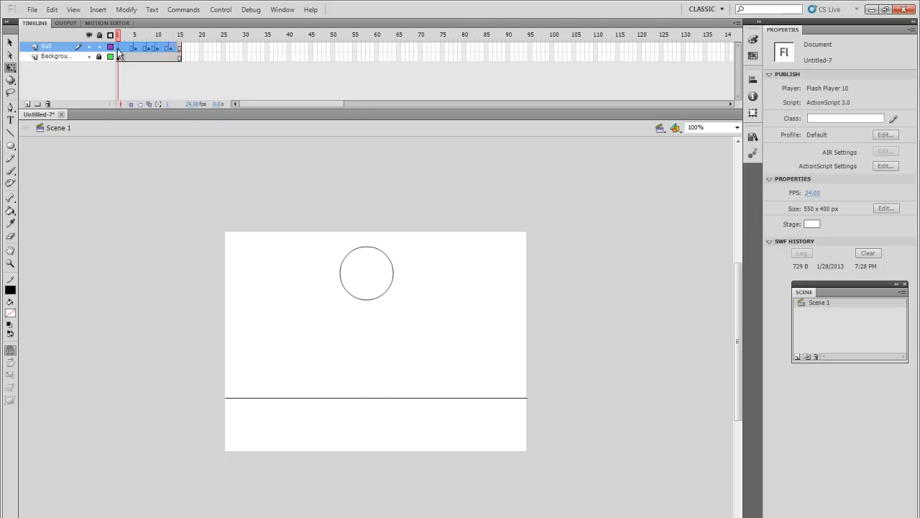
Apply a classic tween to the Ball layer's falling span from top to floor.
left_click(178, 47)
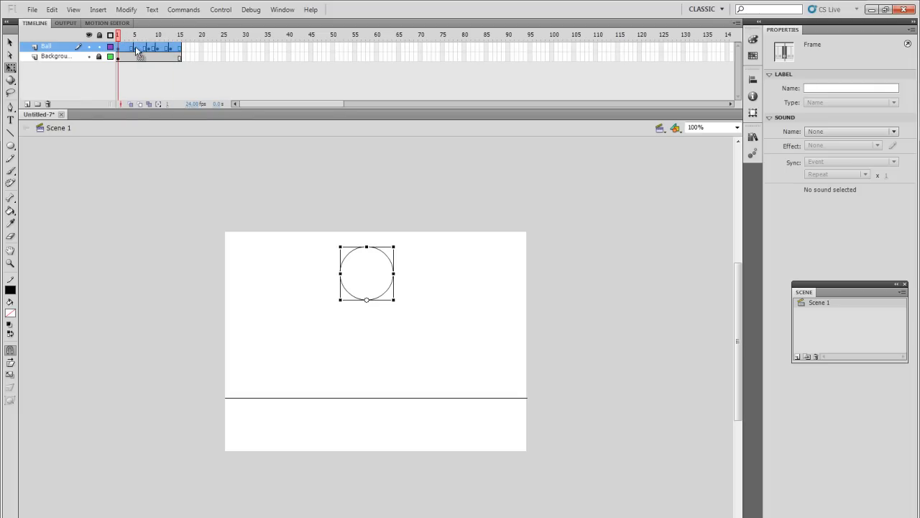
right_click(137, 49)
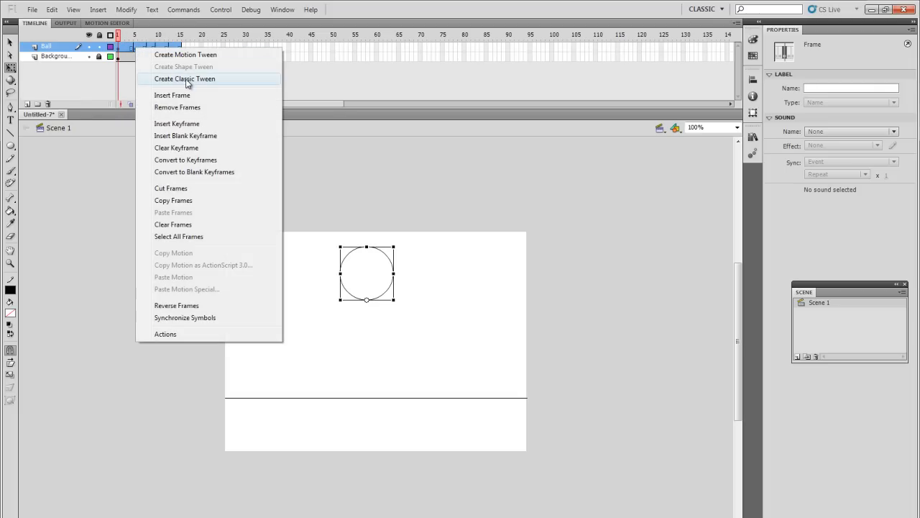
left_click(184, 77)
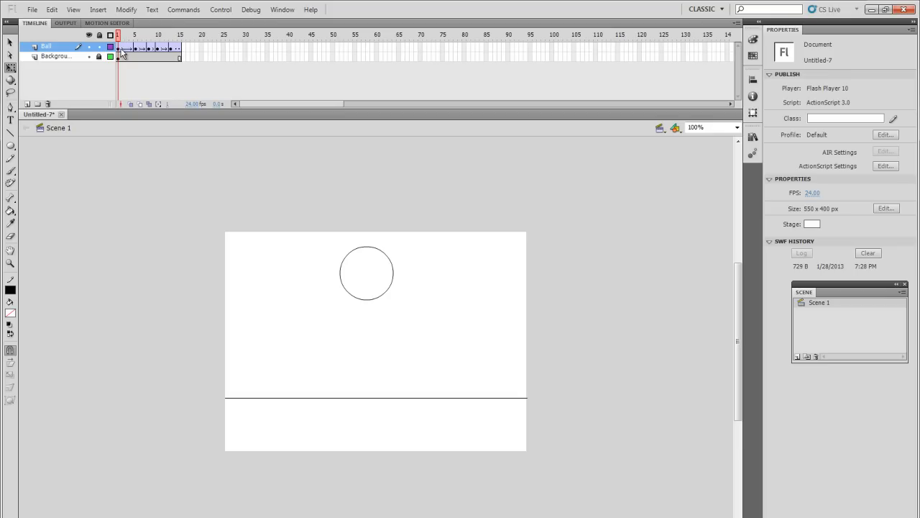
Scrub through the fall and select the rising span for its classic tween.
left_click(127, 35)
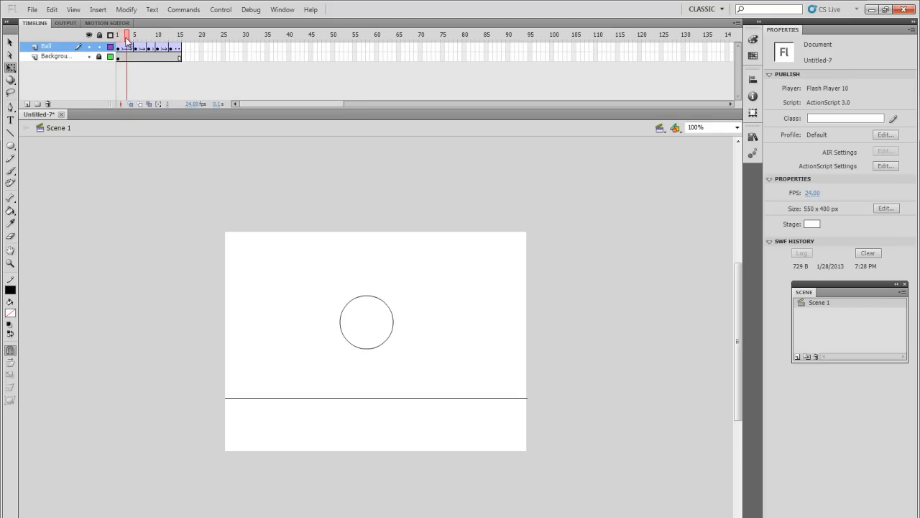
left_click(149, 35)
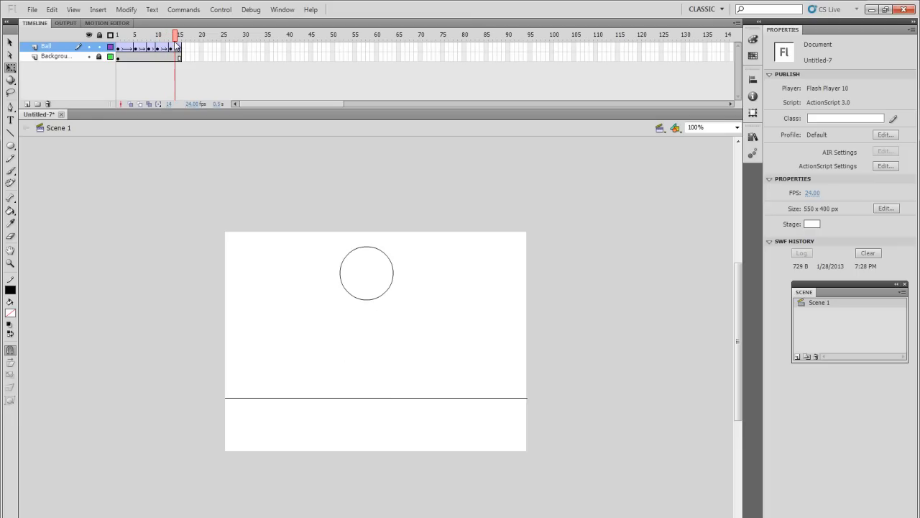
left_click(179, 34)
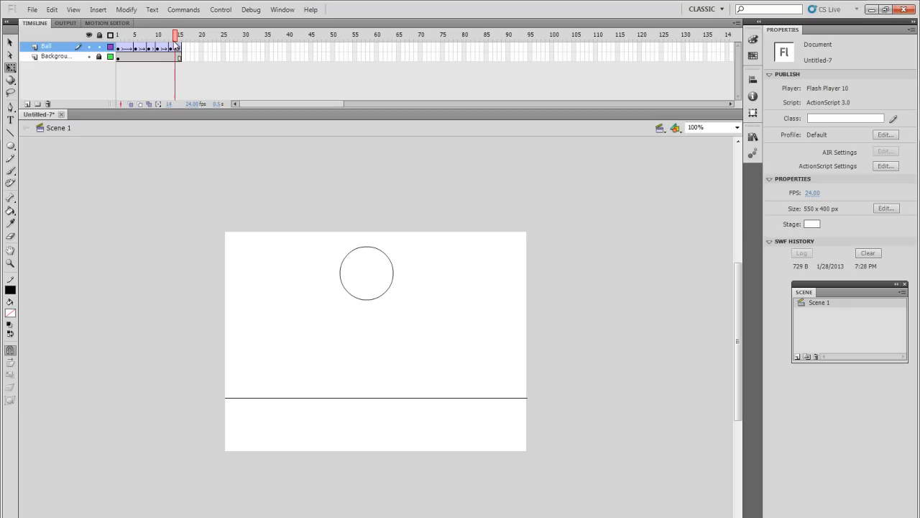
left_click(178, 47)
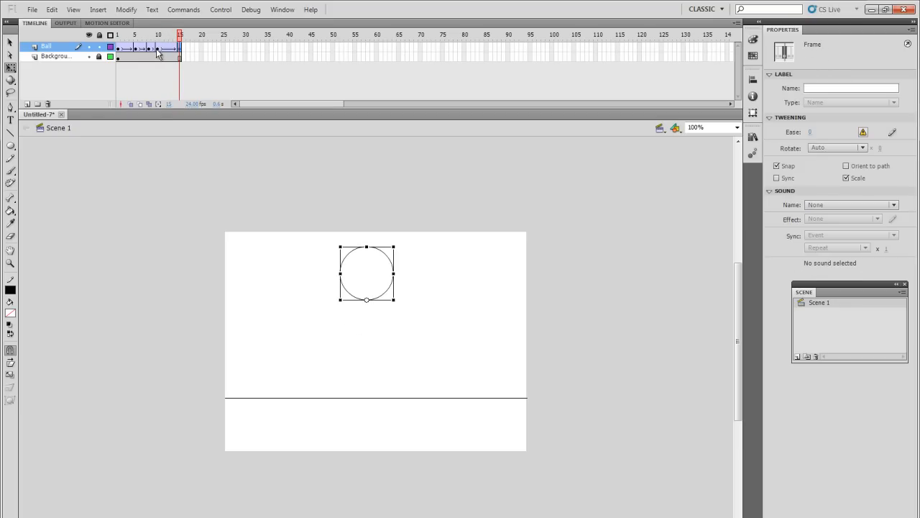
Preview the finished bounce, landing on the floor and returning to the top.
left_click(126, 35)
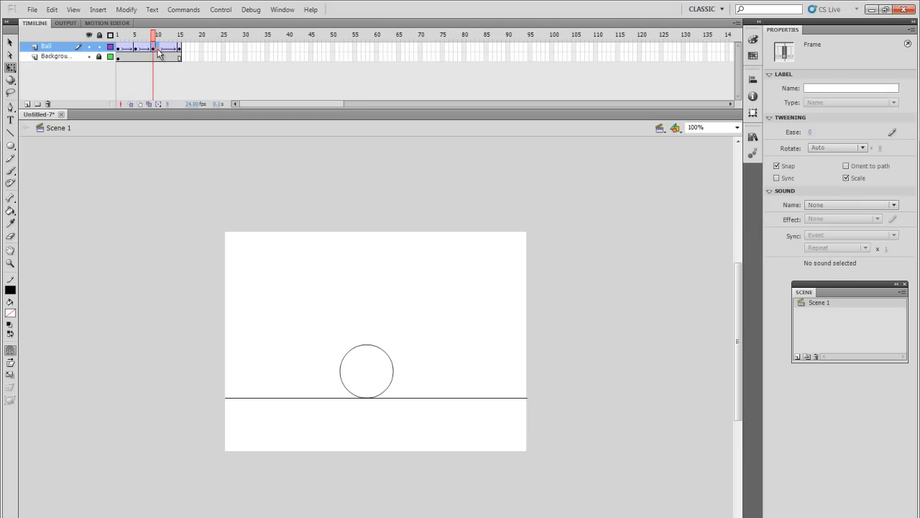
left_click(135, 34)
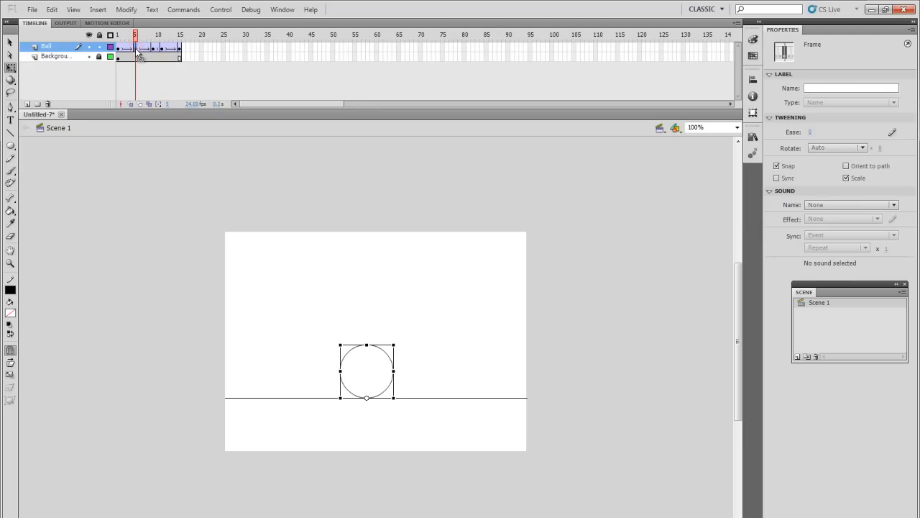
left_click(158, 35)
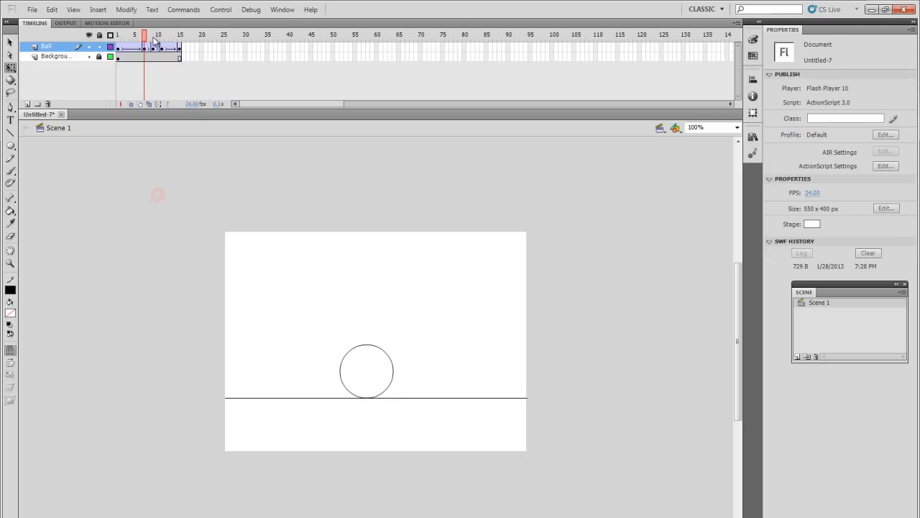
left_click(135, 35)
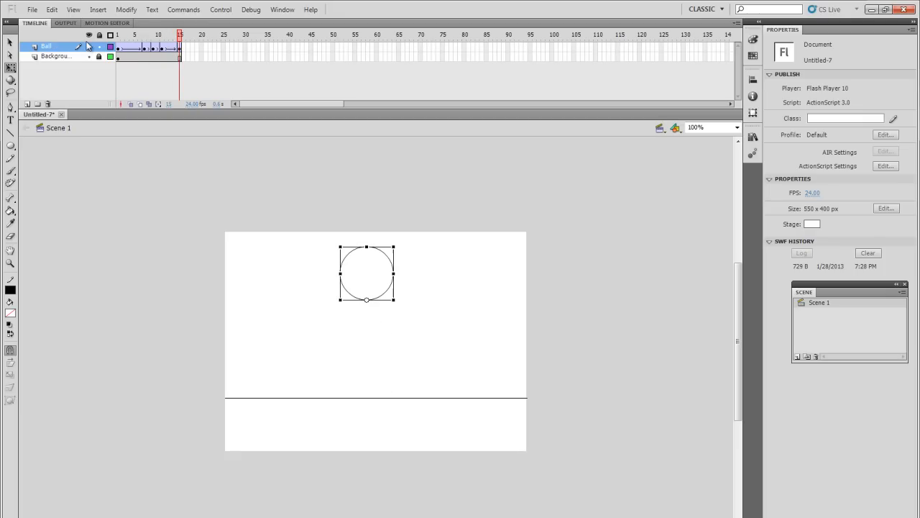
left_click(178, 58)
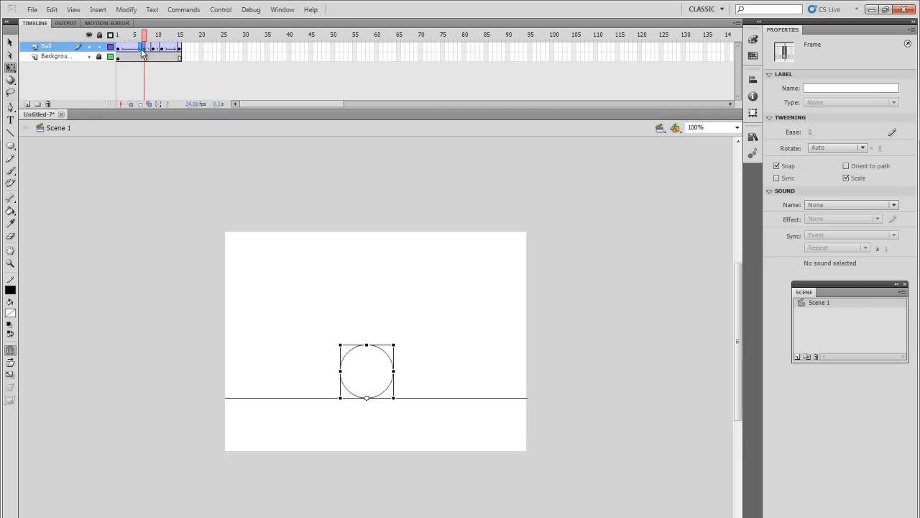
left_click(151, 34)
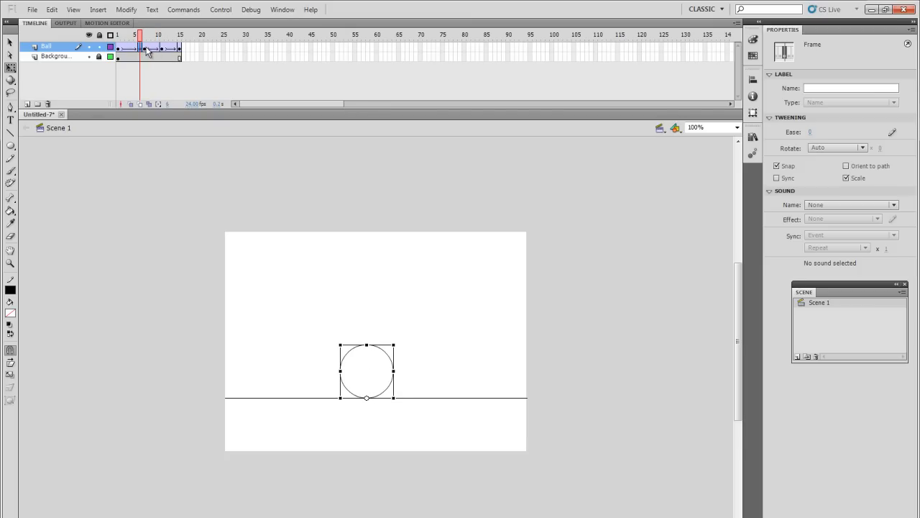
left_click(161, 35)
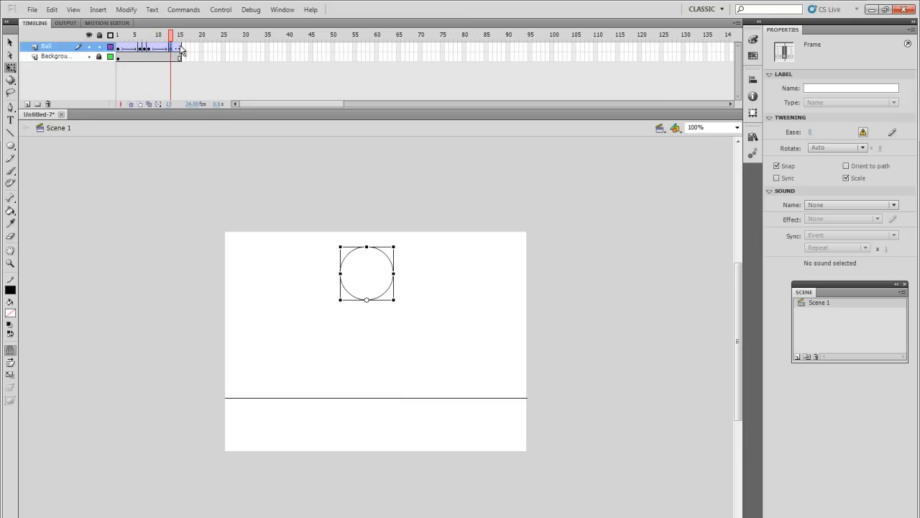
left_click(180, 35)
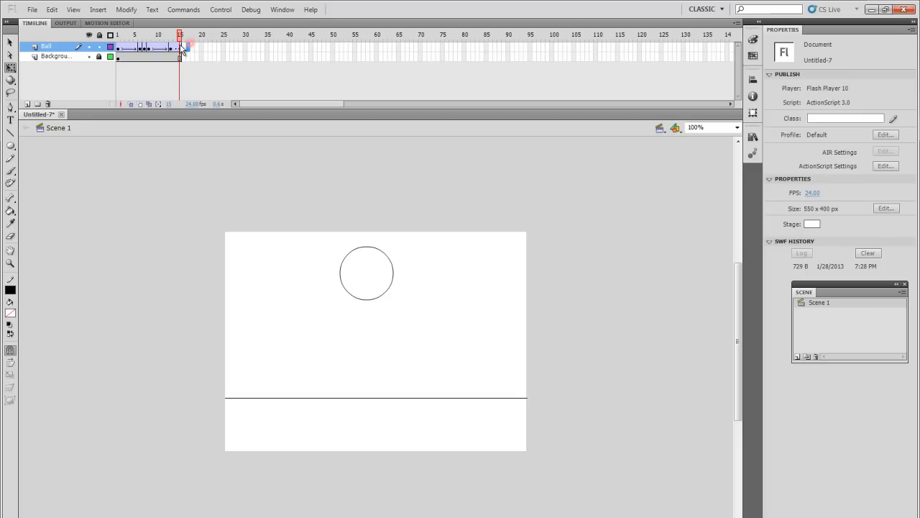
right_click(180, 56)
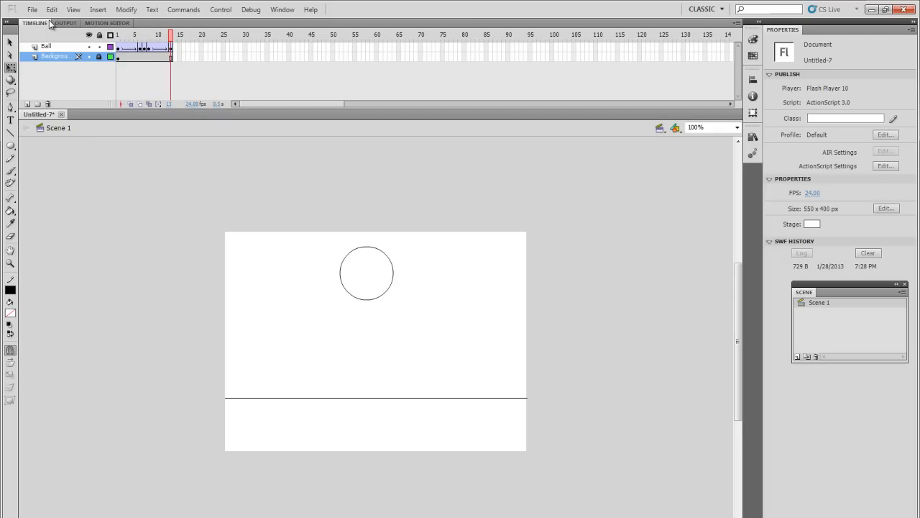
mouse_move(391, 44)
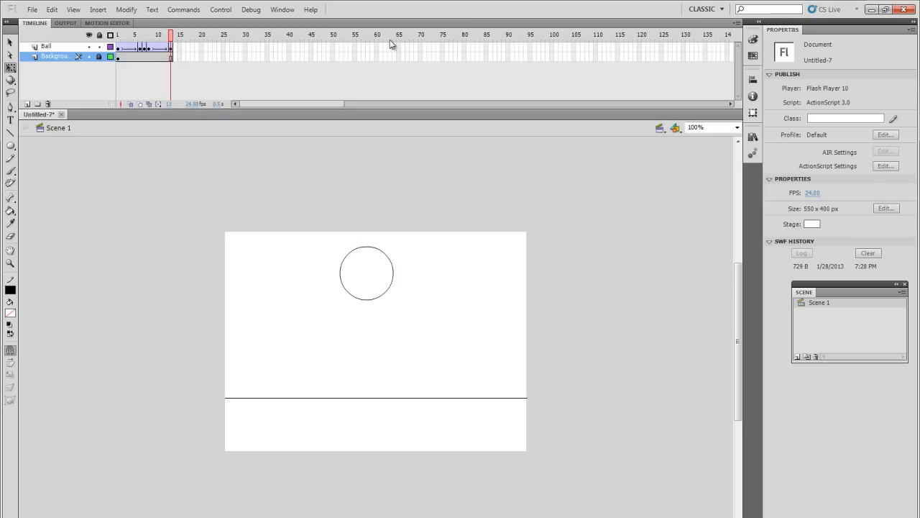
mouse_move(356, 261)
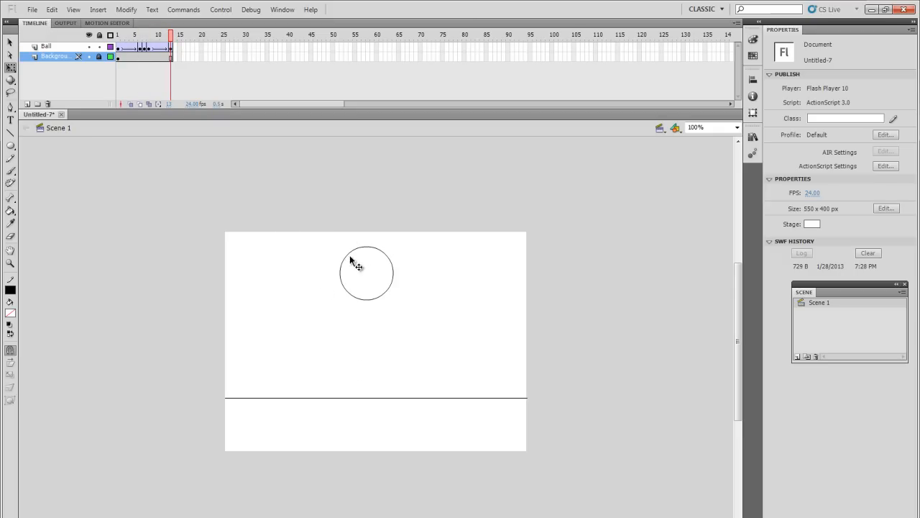
left_click(366, 273)
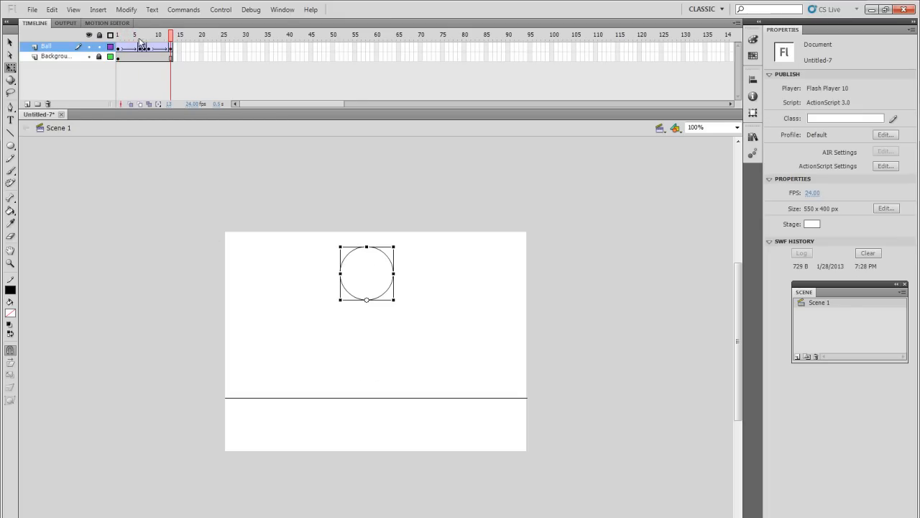
Set the falling tween's ease to -10 and the rising tween's ease to 100.
left_click(118, 34)
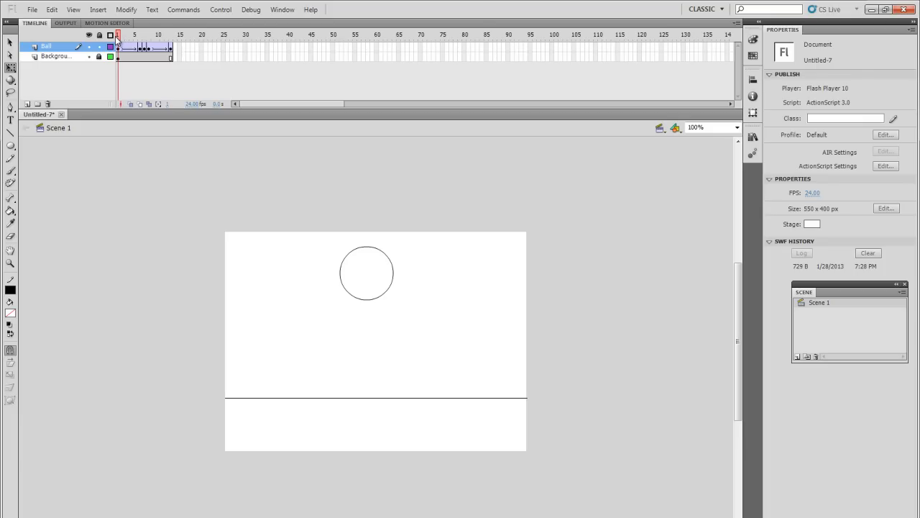
left_click(122, 51)
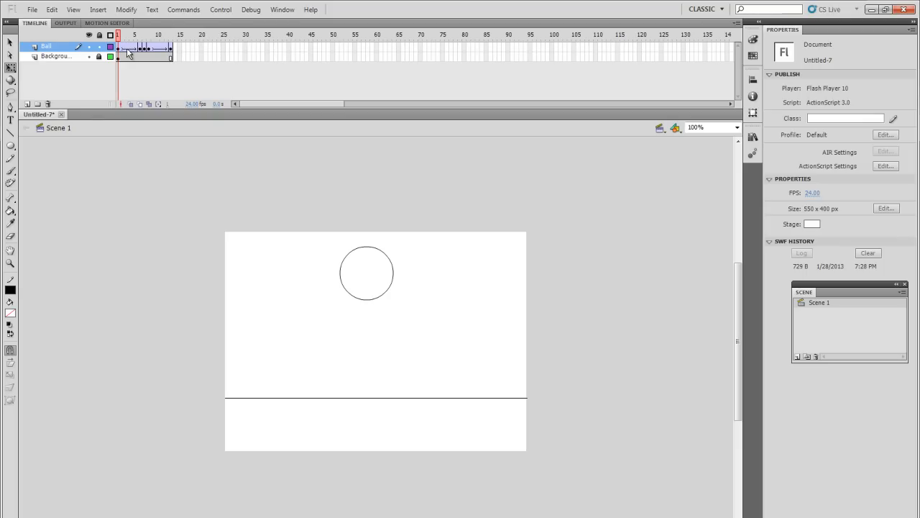
left_click(127, 34)
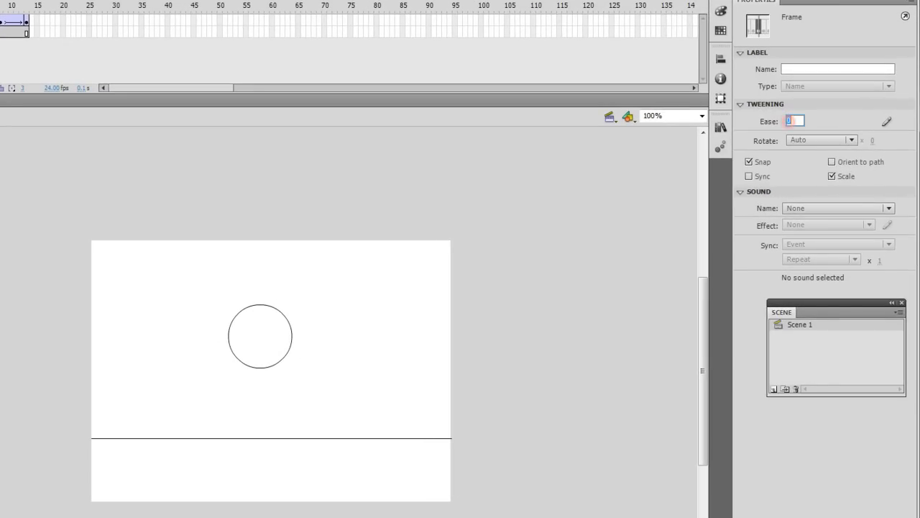
type("-10")
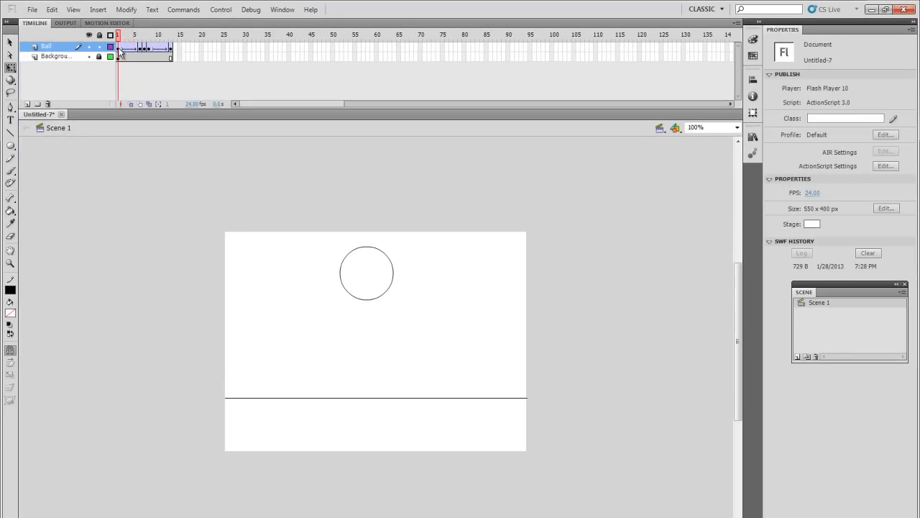
left_click(119, 34)
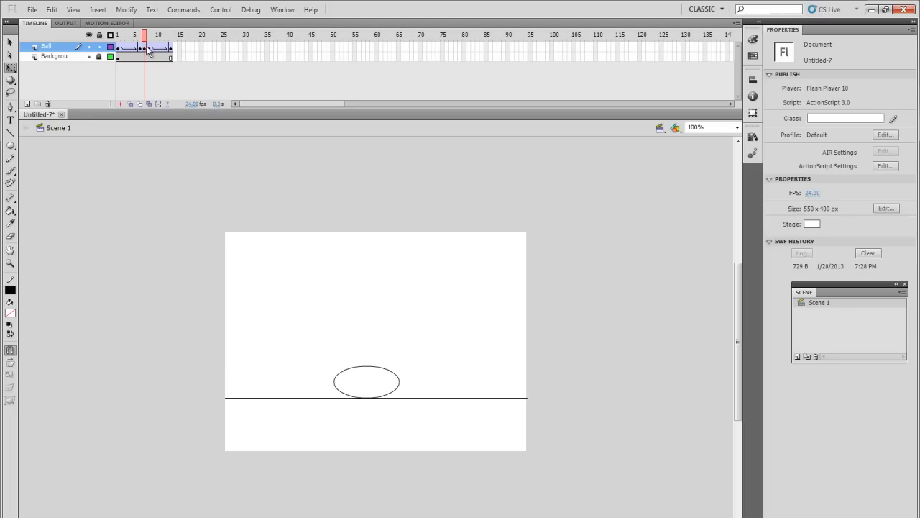
left_click(141, 34)
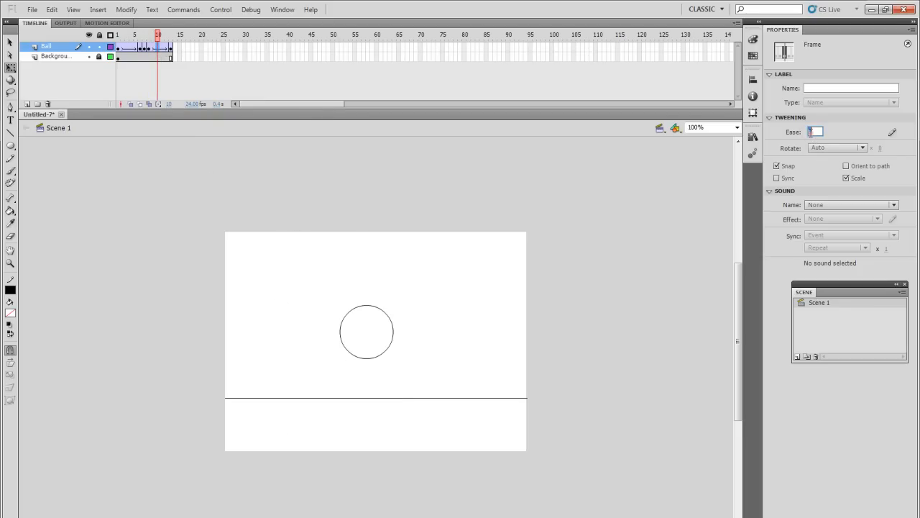
type("100")
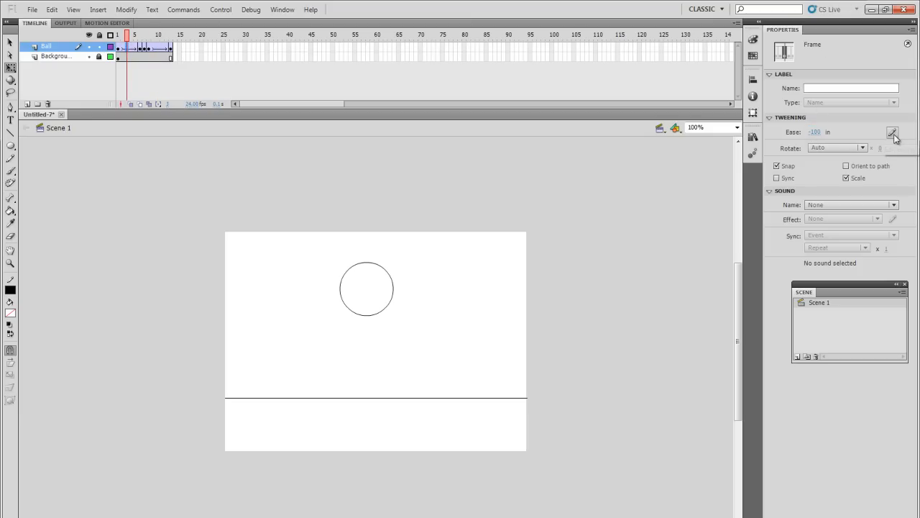
Shape a custom ease-out curve in Custom Ease In / Ease Out for the rising tween and confirm it.
left_click(895, 133)
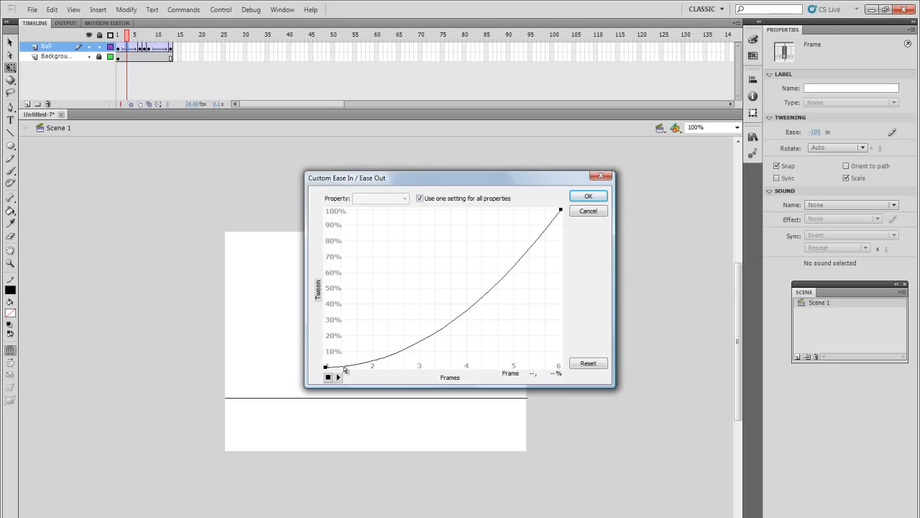
left_click(587, 195)
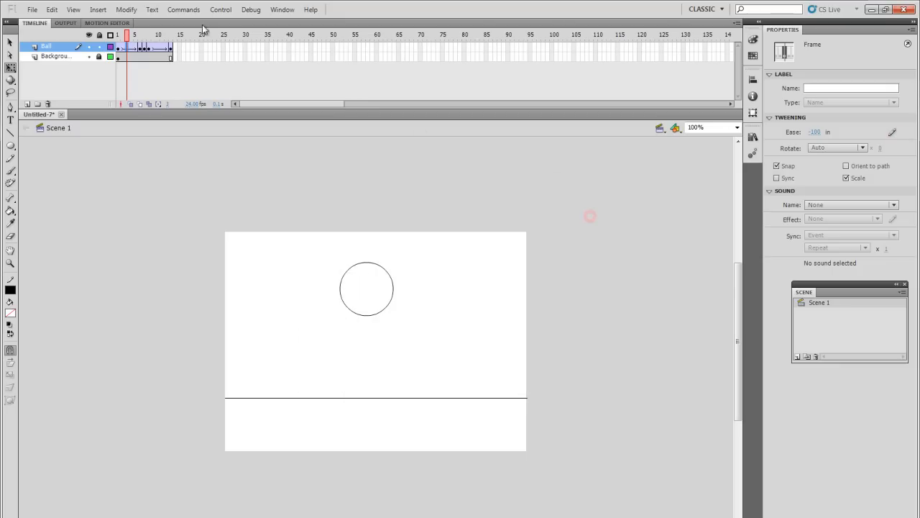
left_click(894, 133)
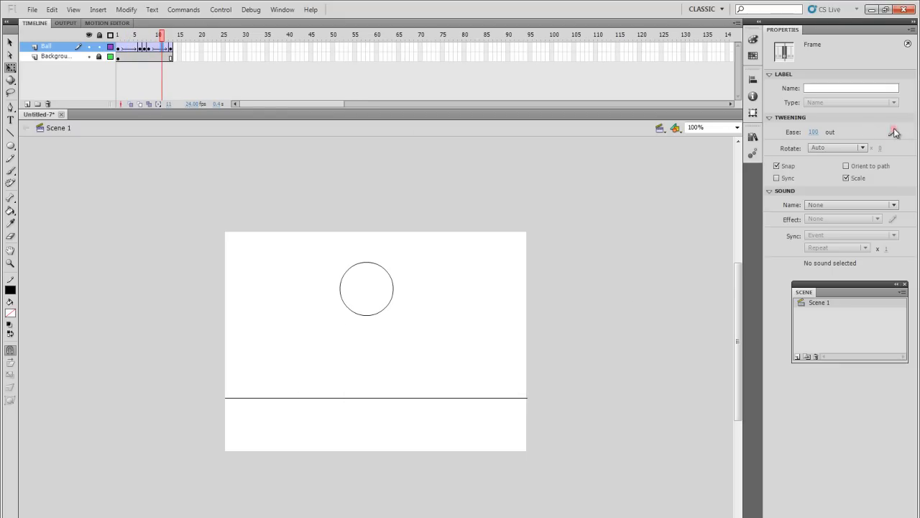
left_click(896, 132)
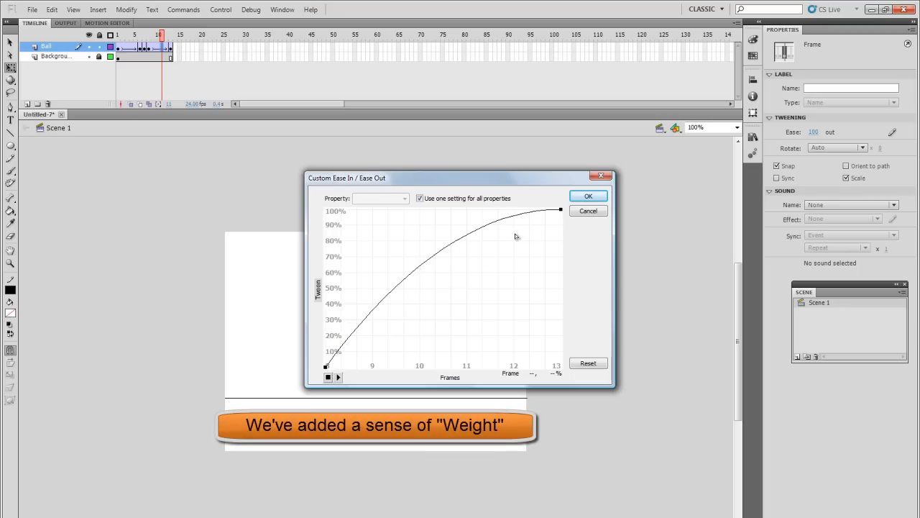
mouse_move(414, 276)
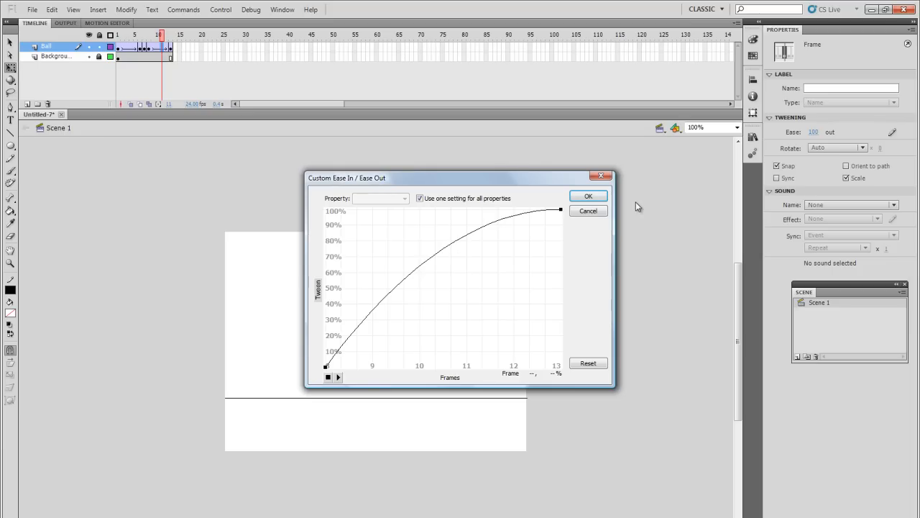
left_click(586, 196)
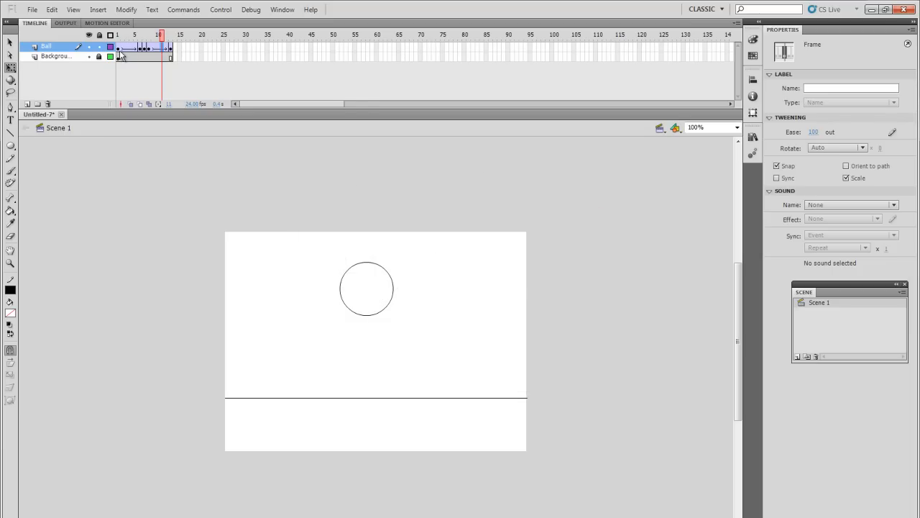
Play the eased bouncing ball animation in a Test Movie window.
left_click(118, 35)
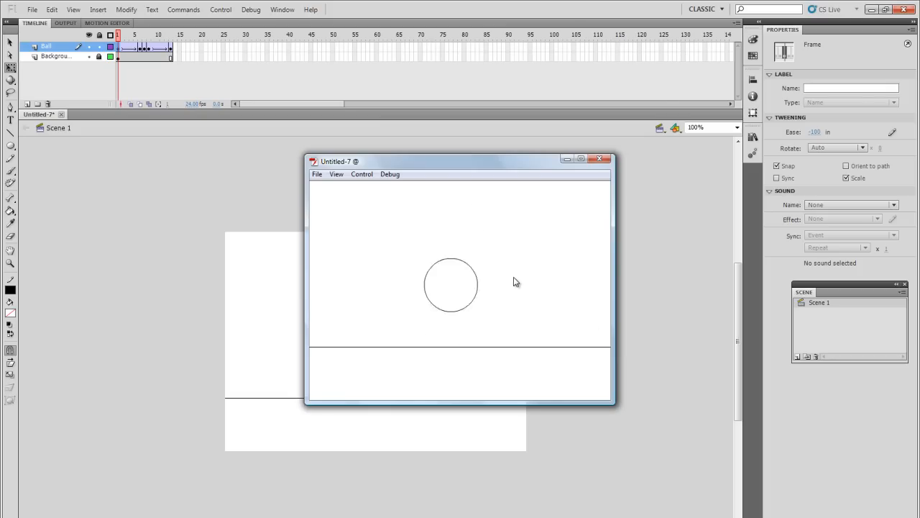
mouse_move(477, 242)
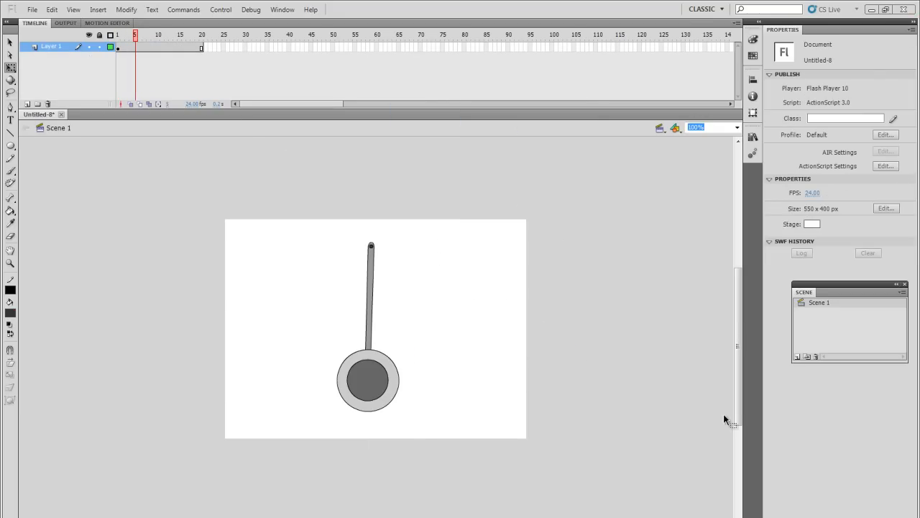
mouse_move(334, 302)
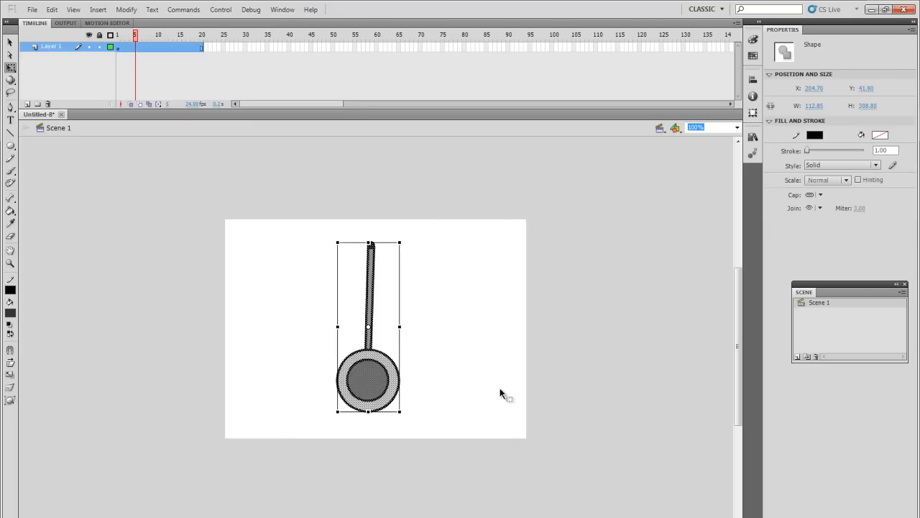
mouse_move(544, 500)
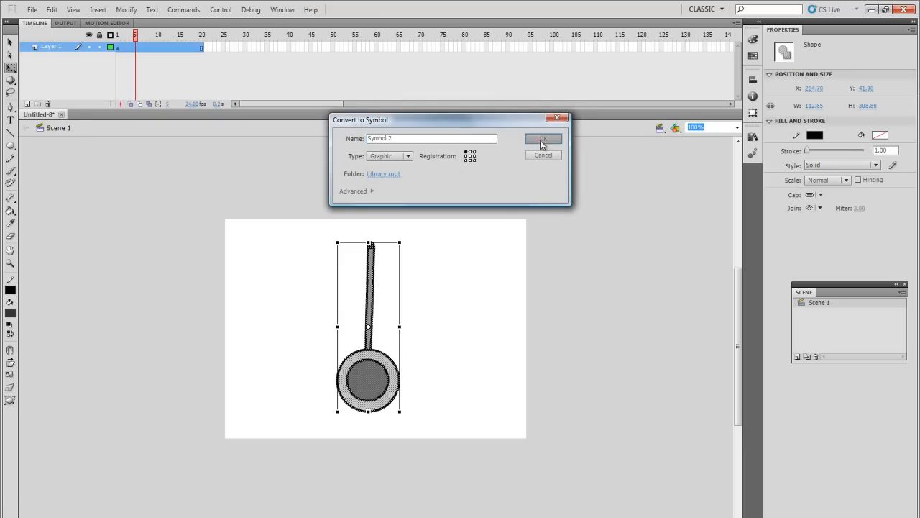
Confirm the pendulum as a Graphic symbol and move its transform point to the rod's top end.
left_click(543, 138)
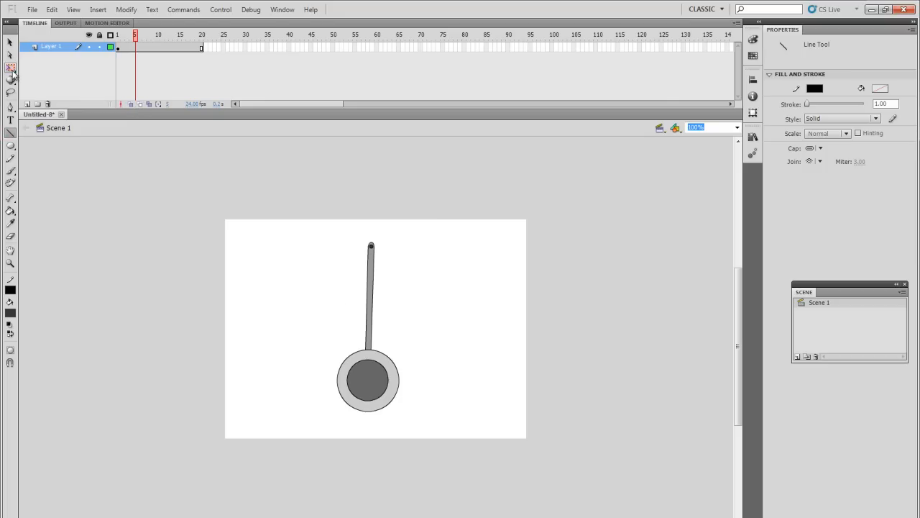
left_click(368, 327)
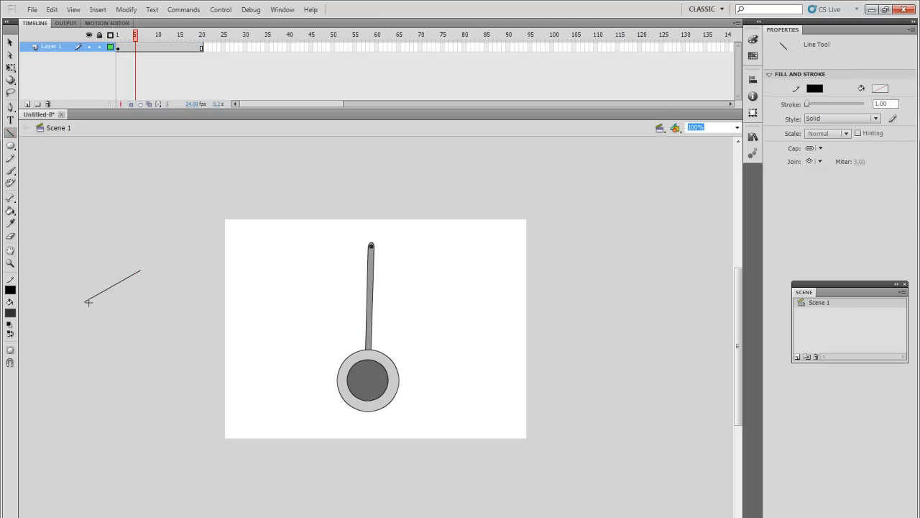
left_click_drag(141, 272, 143, 322)
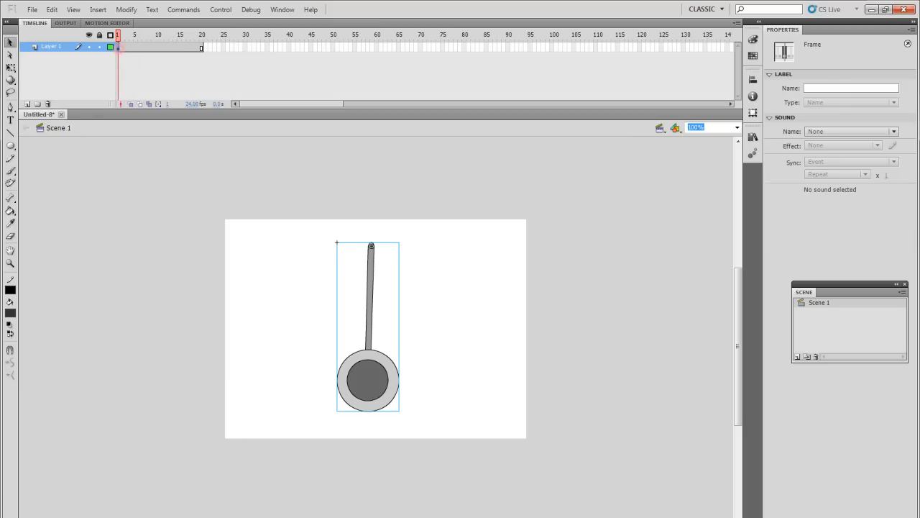
Rotate the pendulum at later keyframes to hang centre and swing right, then return to the left start pose.
left_click(368, 328)
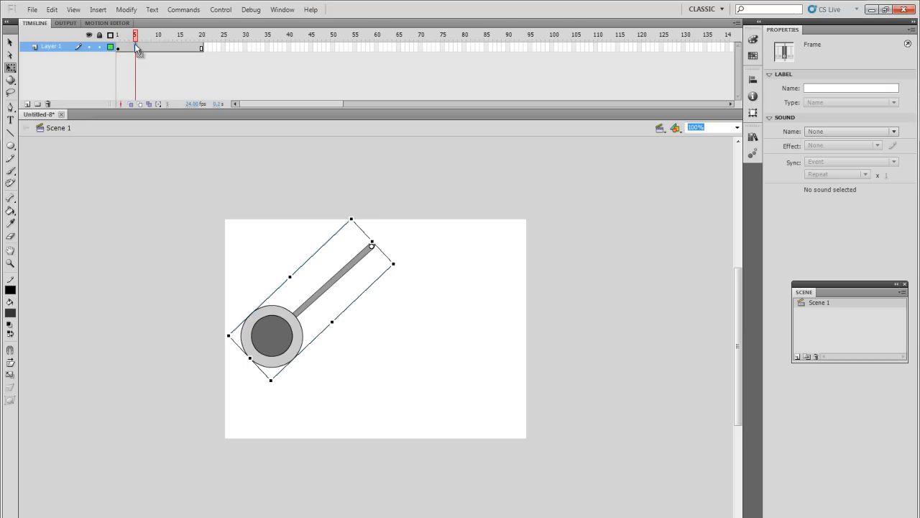
mouse_move(281, 374)
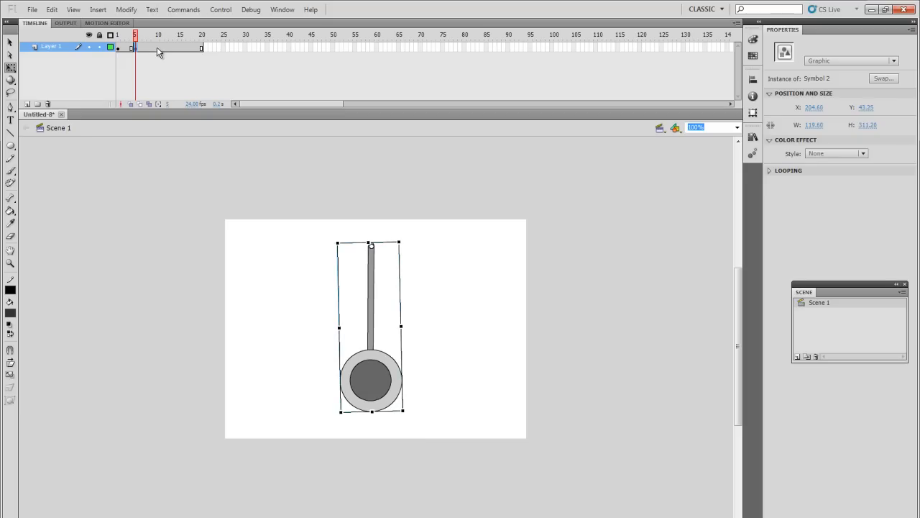
left_click(158, 47)
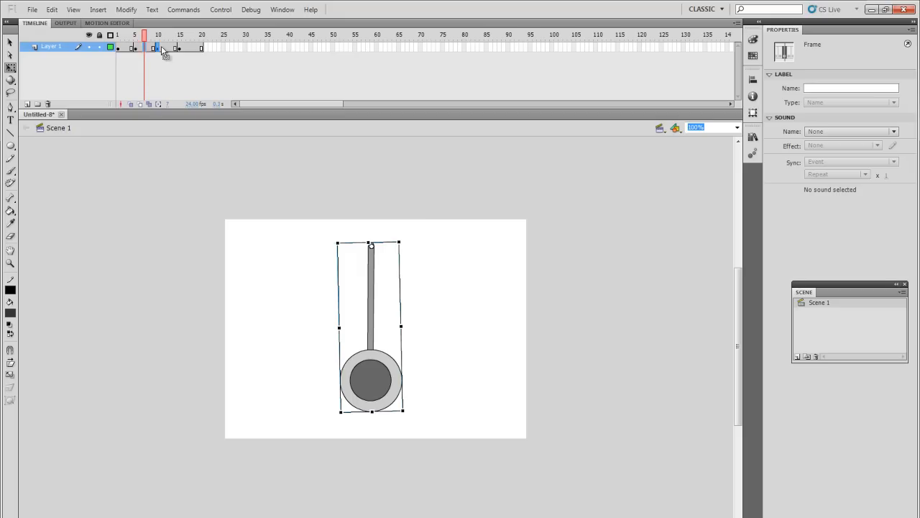
left_click(180, 34)
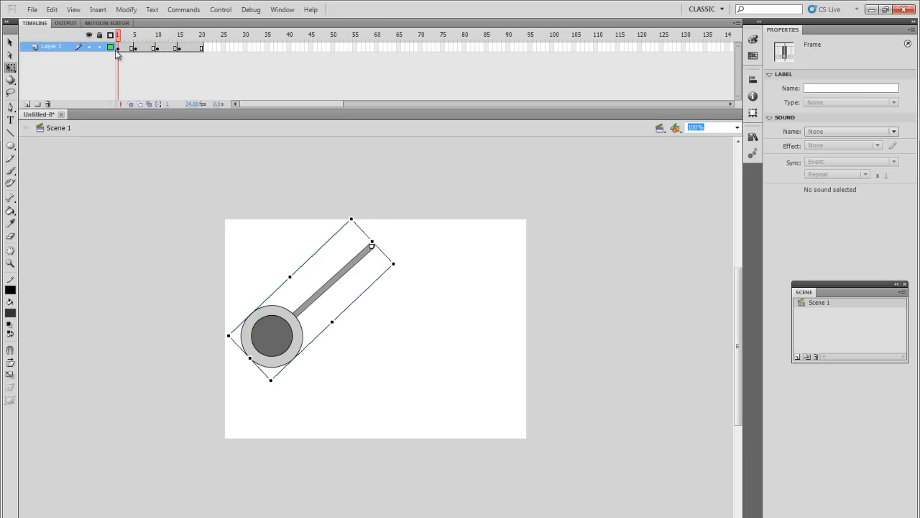
left_click(122, 34)
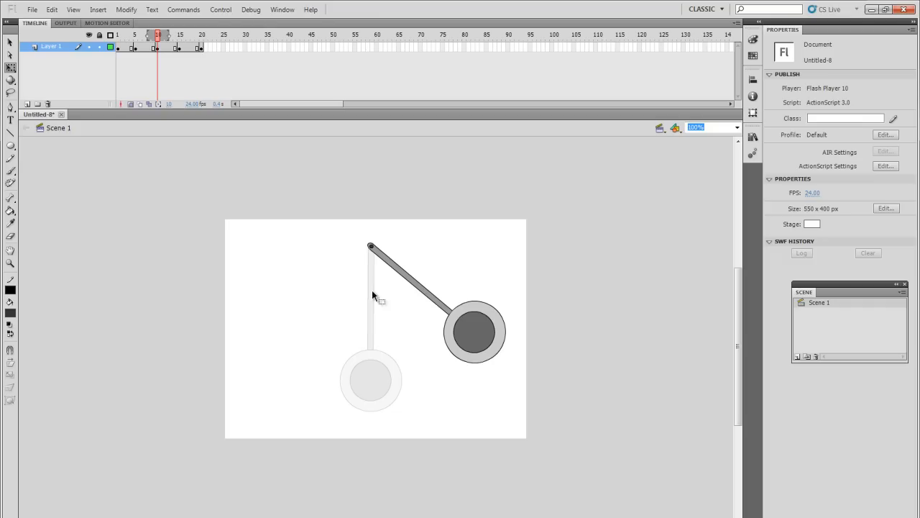
mouse_move(310, 252)
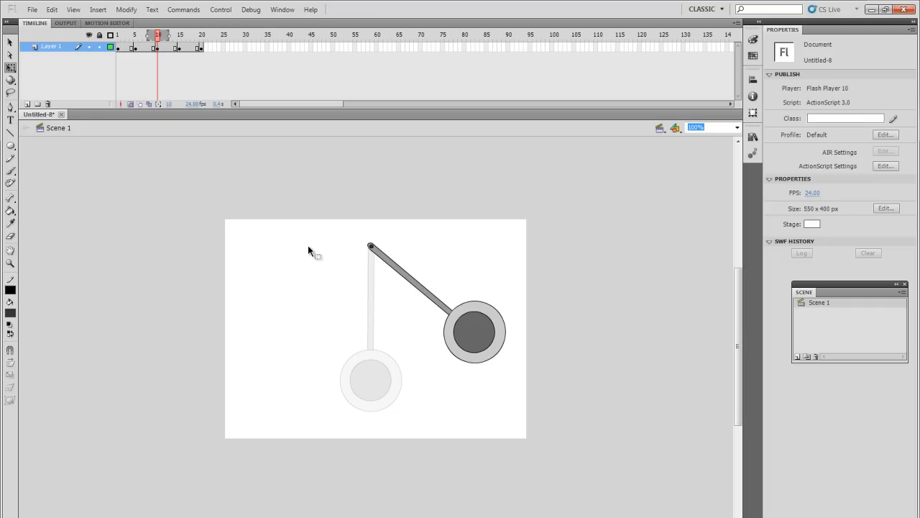
mouse_move(147, 40)
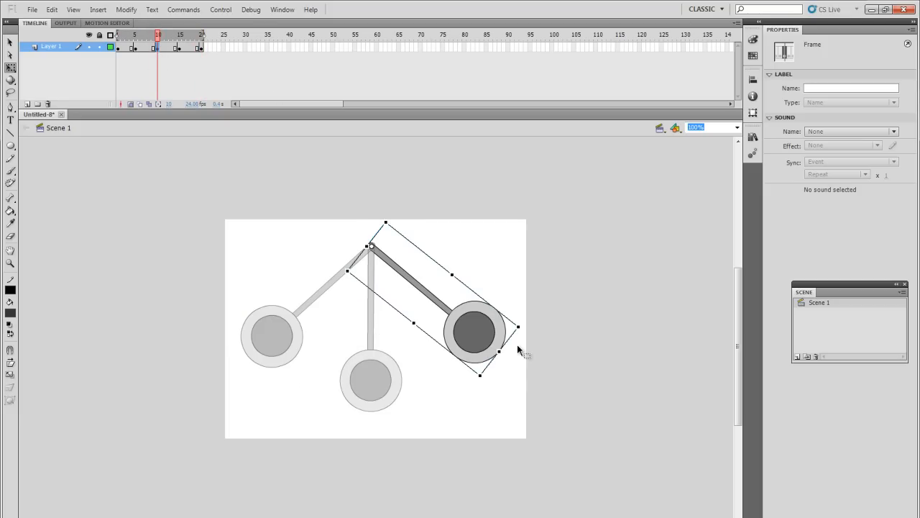
mouse_move(521, 327)
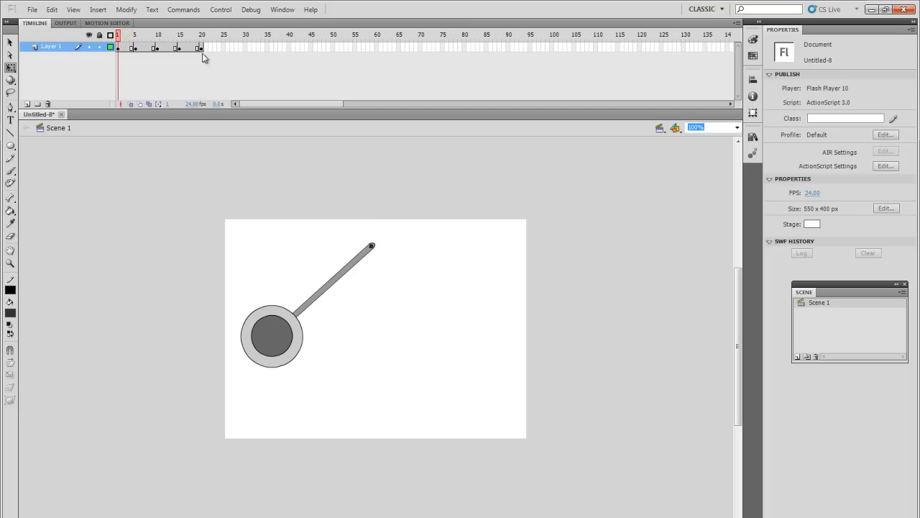
Create classic tweens across all the pendulum's keyframes via the frame context menu.
right_click(132, 46)
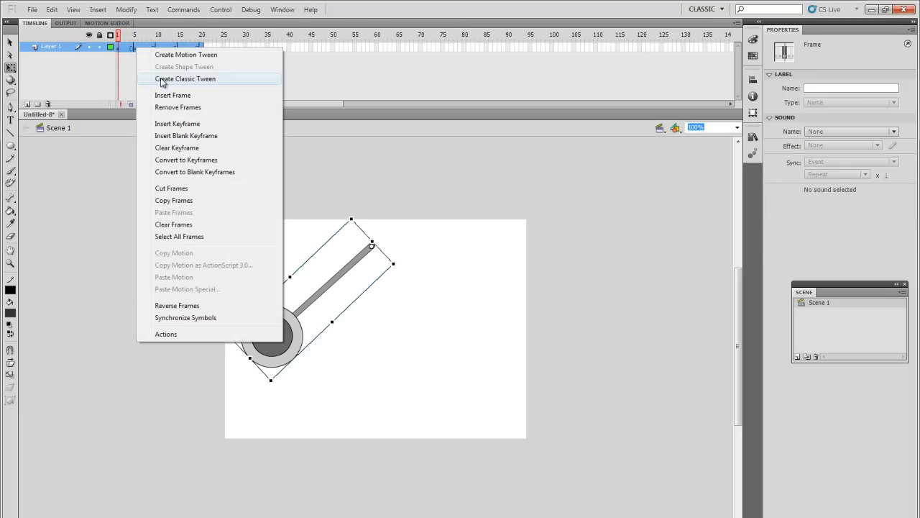
left_click(184, 77)
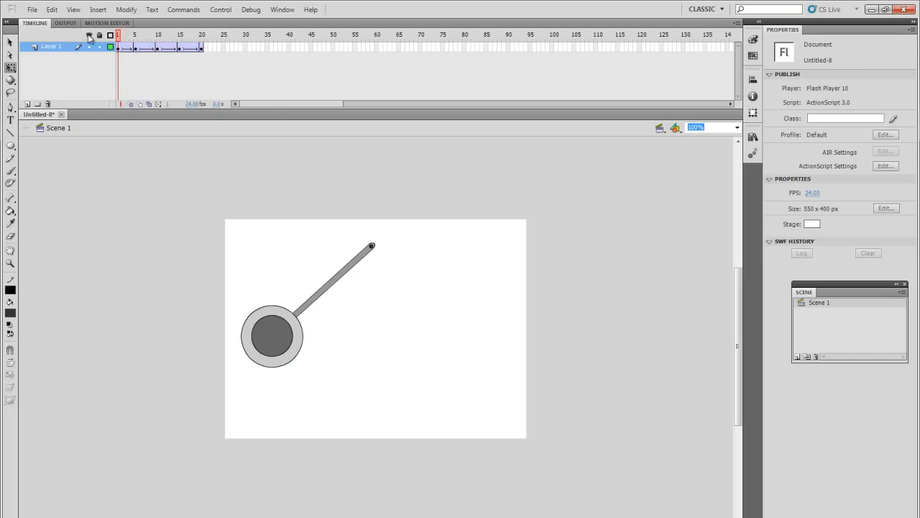
left_click(187, 34)
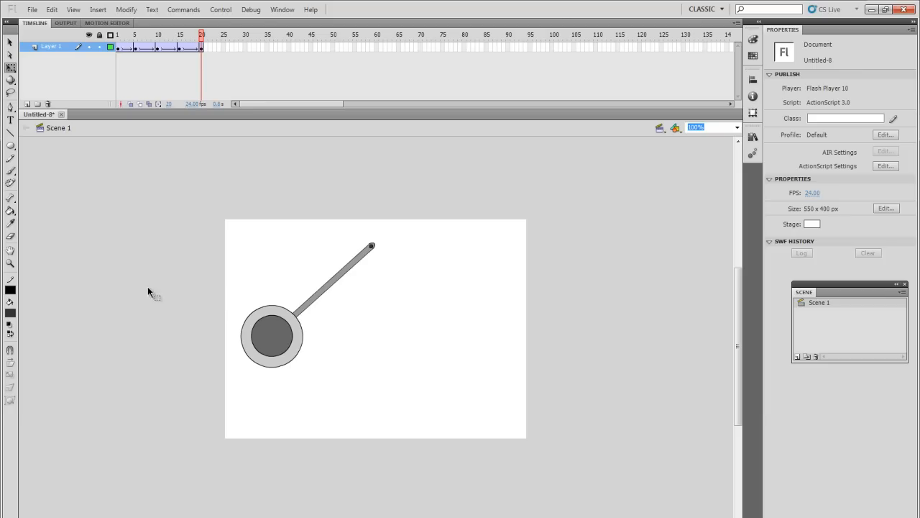
mouse_move(424, 338)
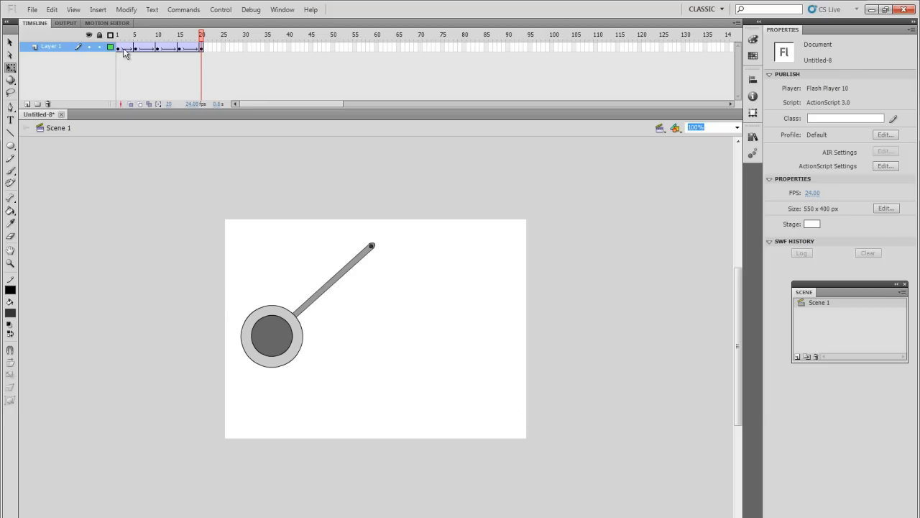
Give the first pendulum tween a custom ease-in curve and move on to the next tween span.
left_click(118, 46)
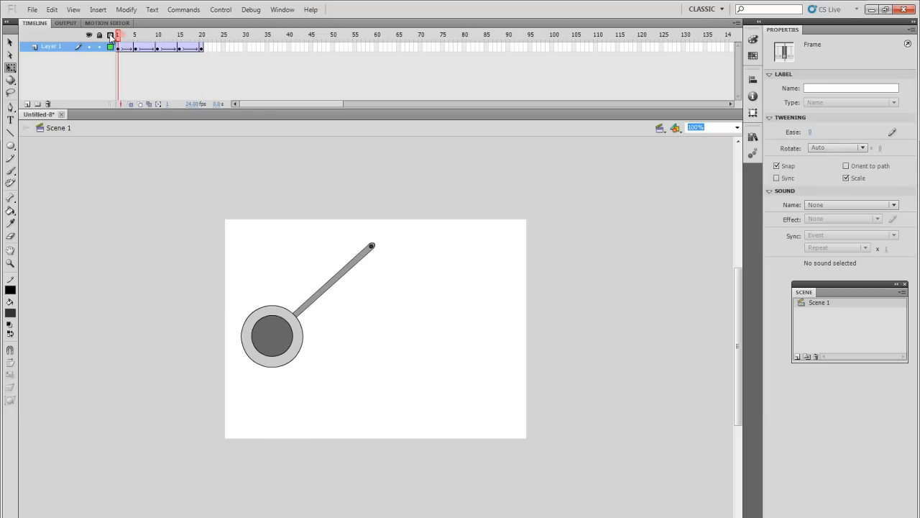
left_click(276, 338)
type("-100")
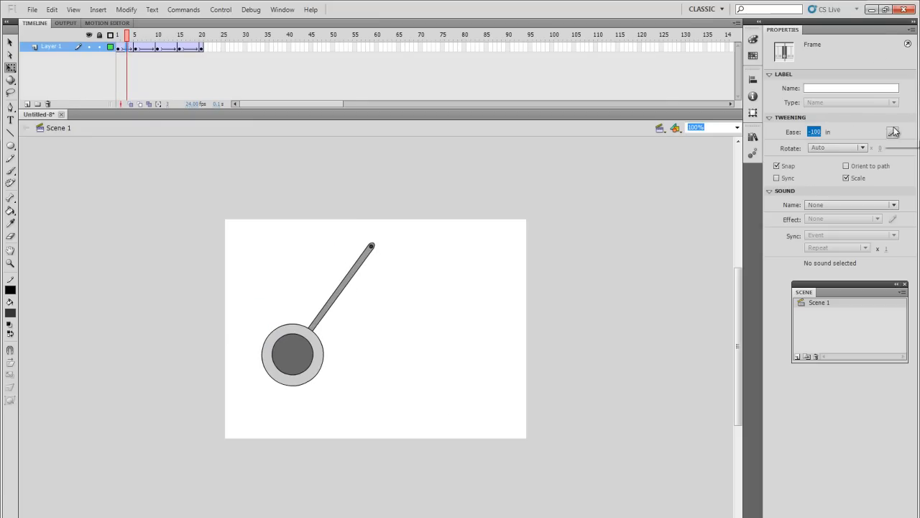
left_click(894, 132)
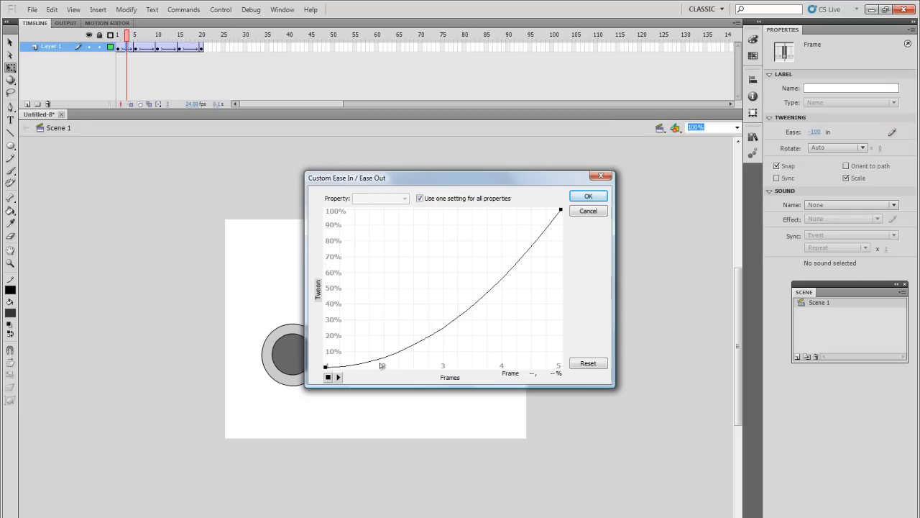
left_click(587, 195)
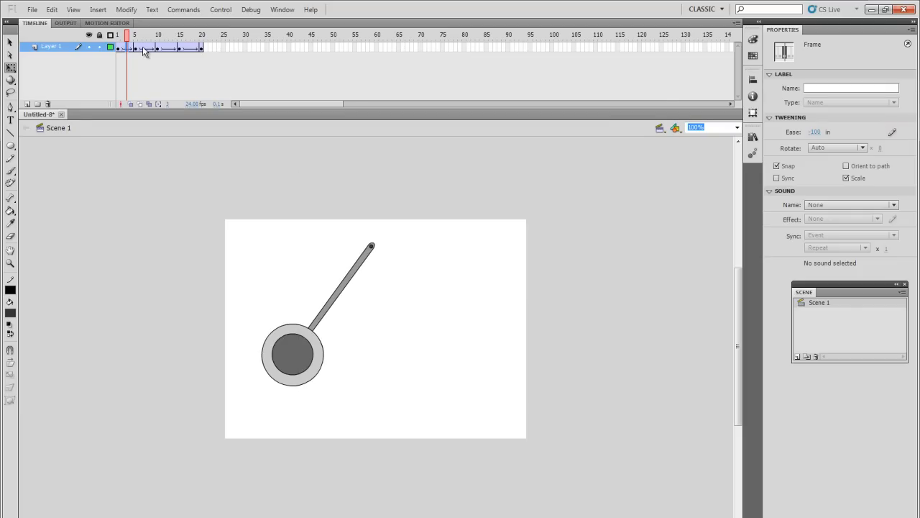
left_click(135, 34)
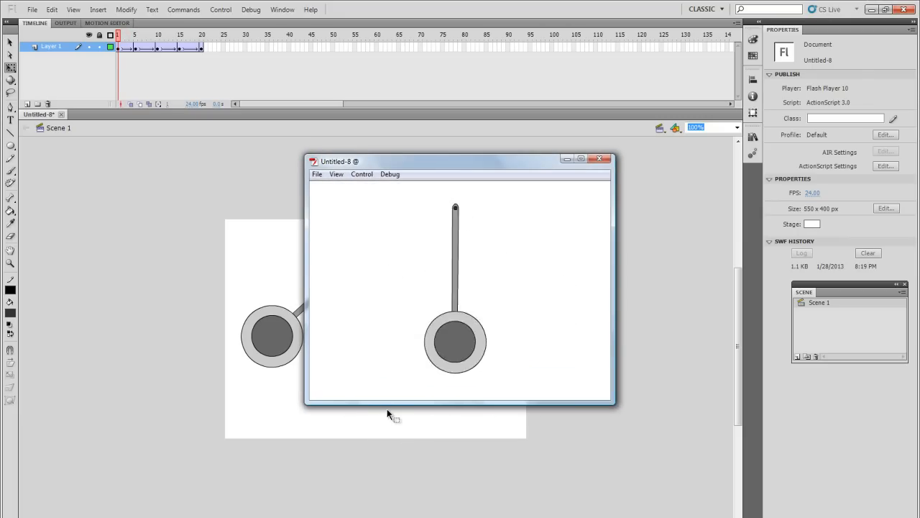
Close the Test Movie window and deselect the pendulum on the stage.
left_click(598, 158)
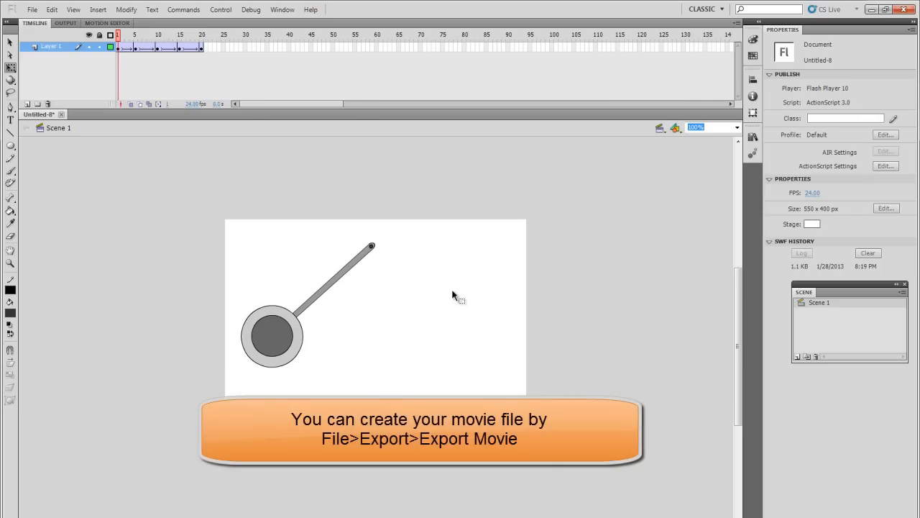
mouse_move(434, 333)
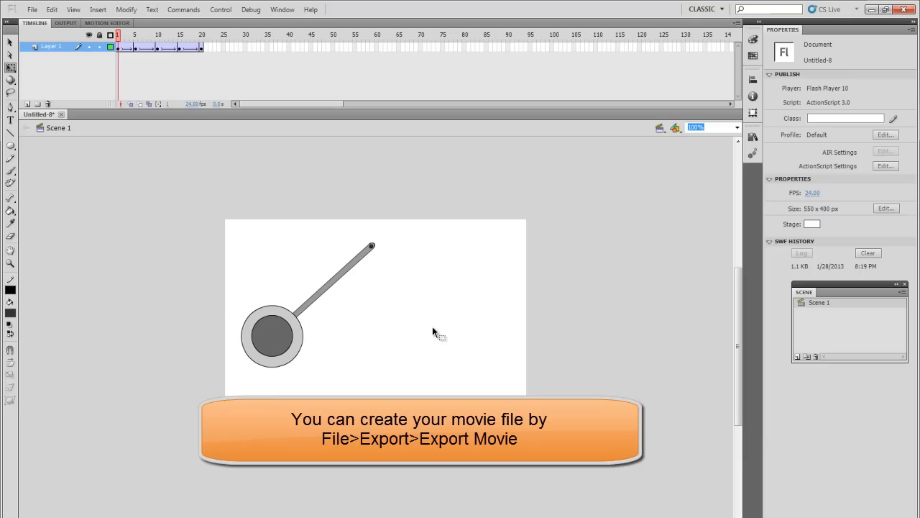
mouse_move(483, 343)
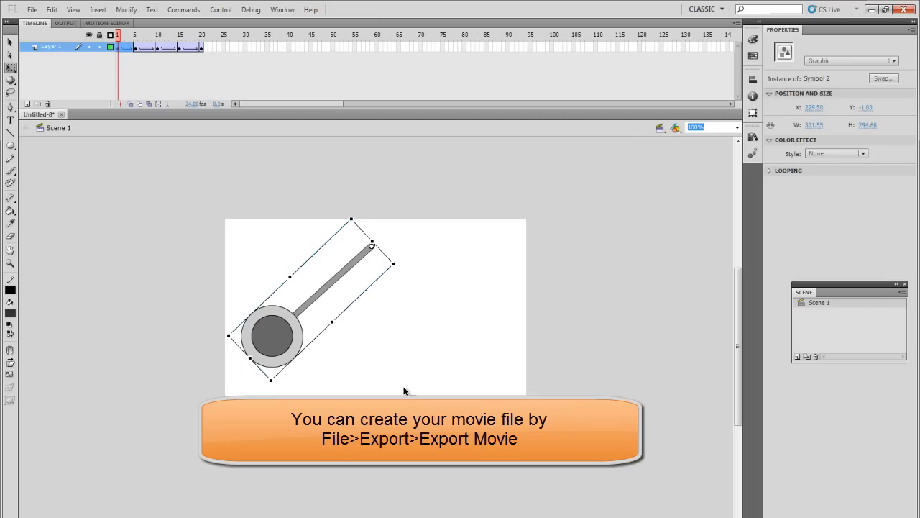
left_click(381, 379)
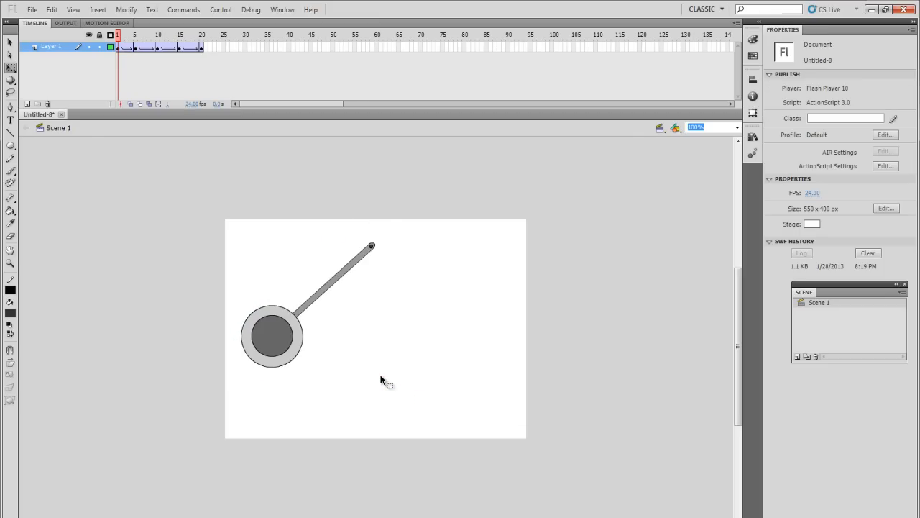
mouse_move(524, 337)
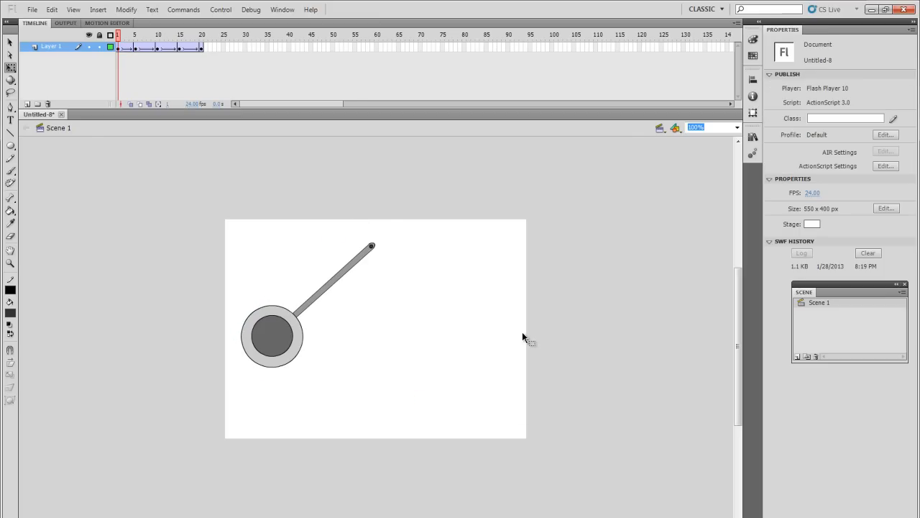